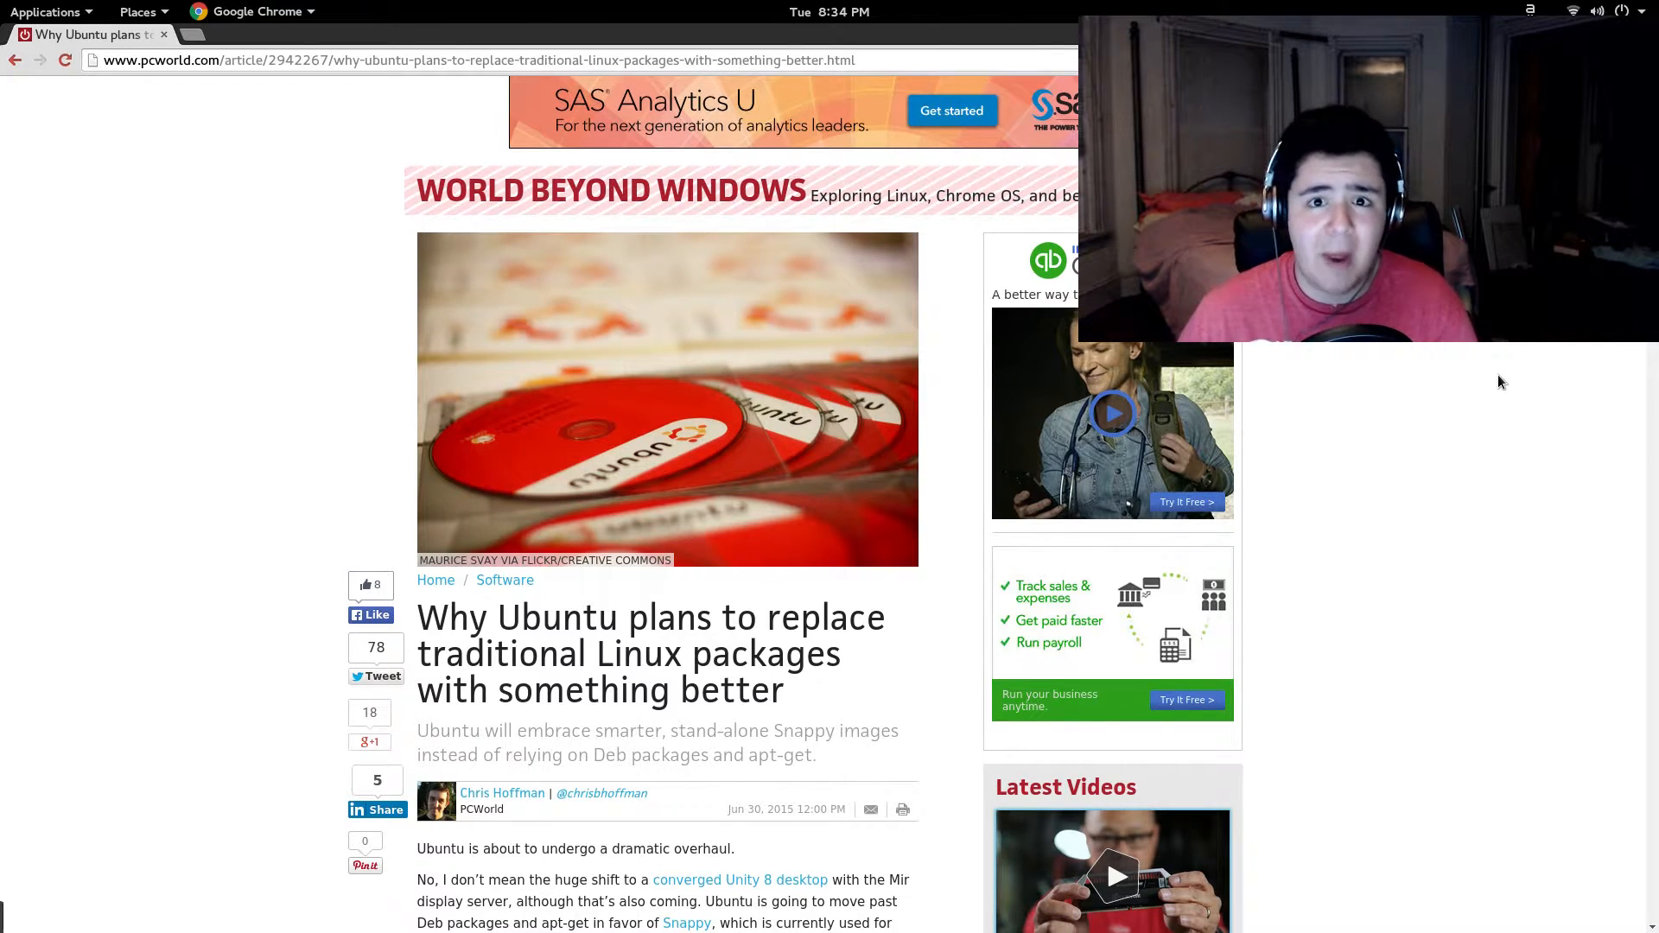
Scroll down the article to the Synaptic screenshot of GIMP's dependencies
scroll("down", 3)
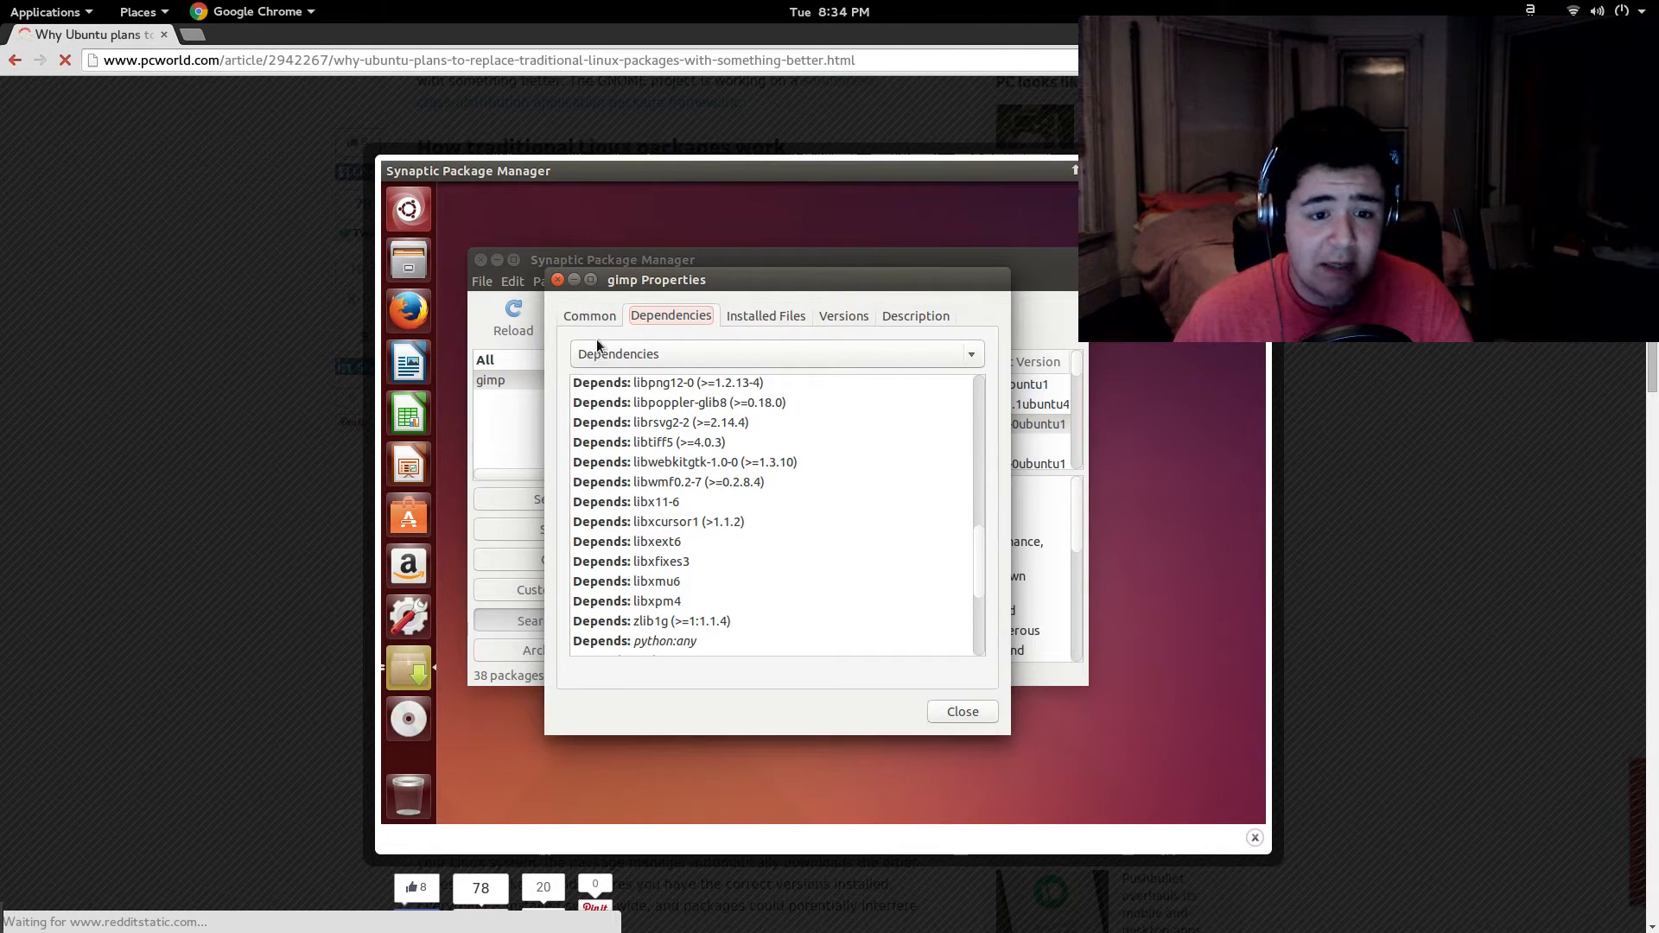
mouse_move(631, 427)
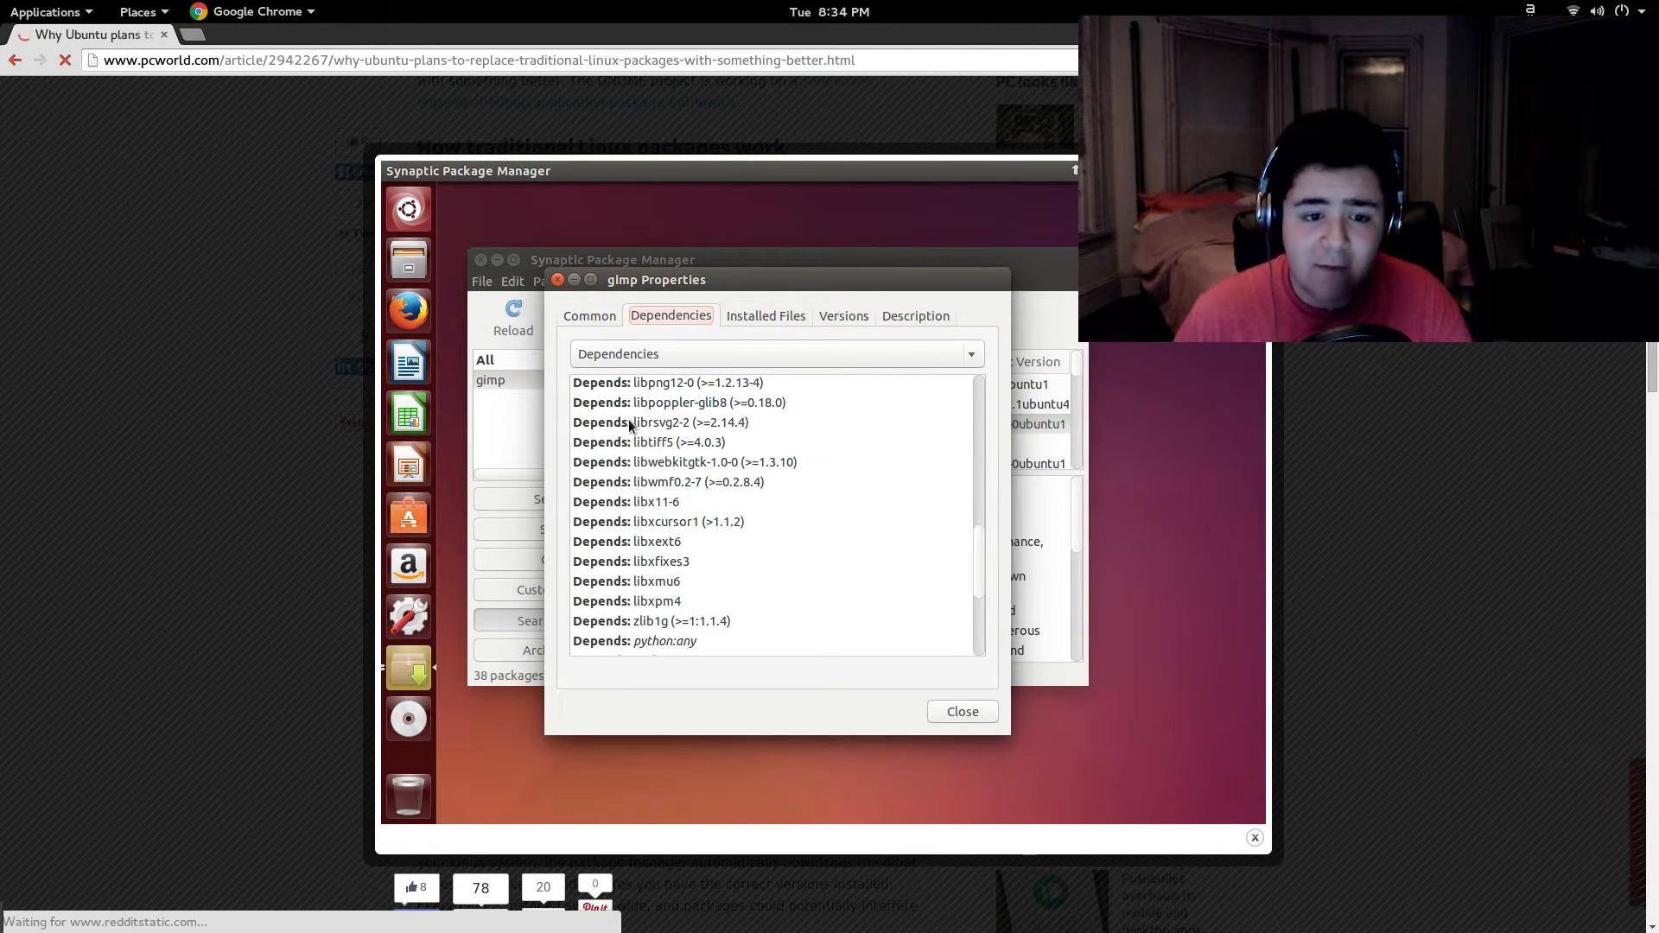
mouse_move(720, 397)
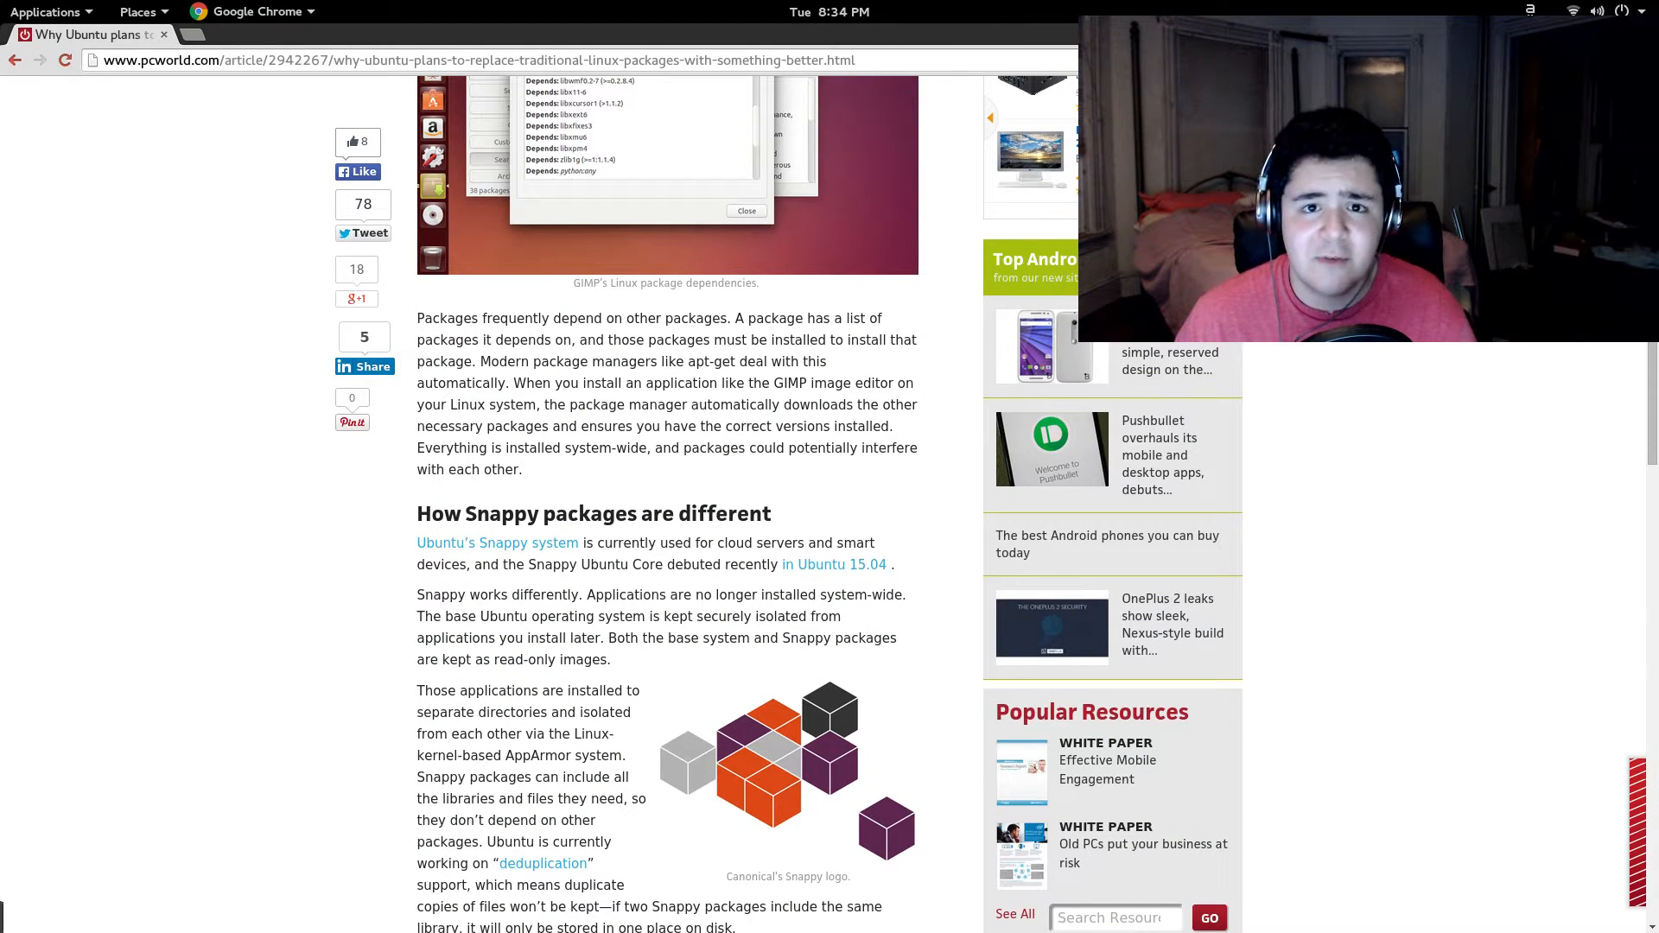
scroll("down", 3)
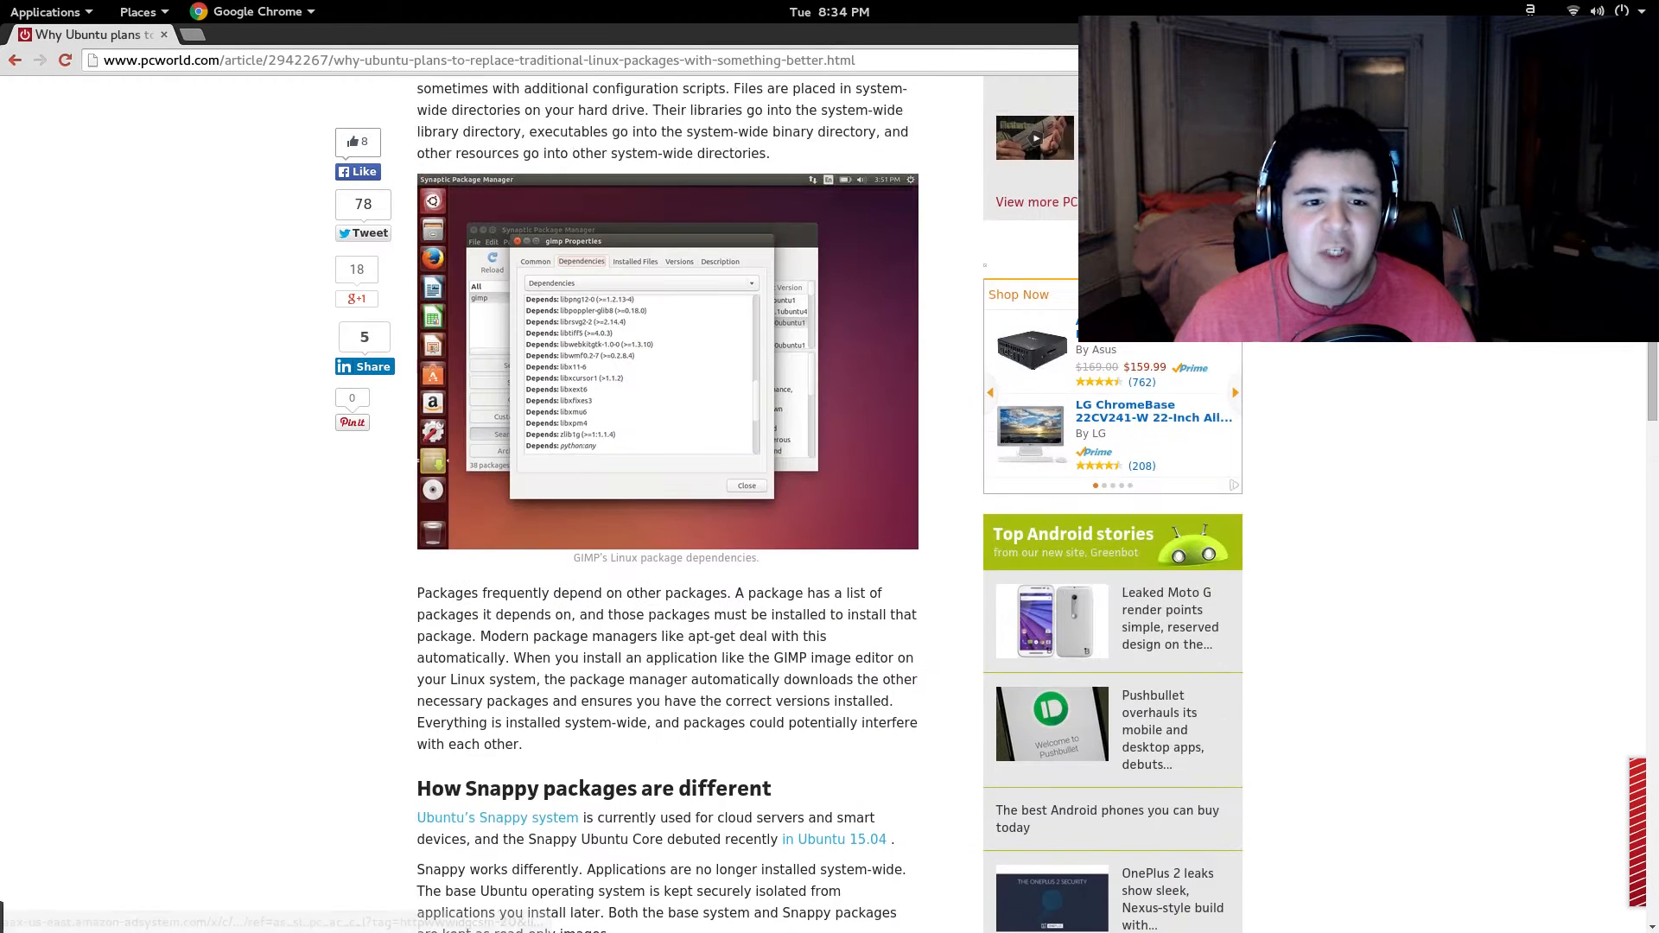
scroll("down", 3)
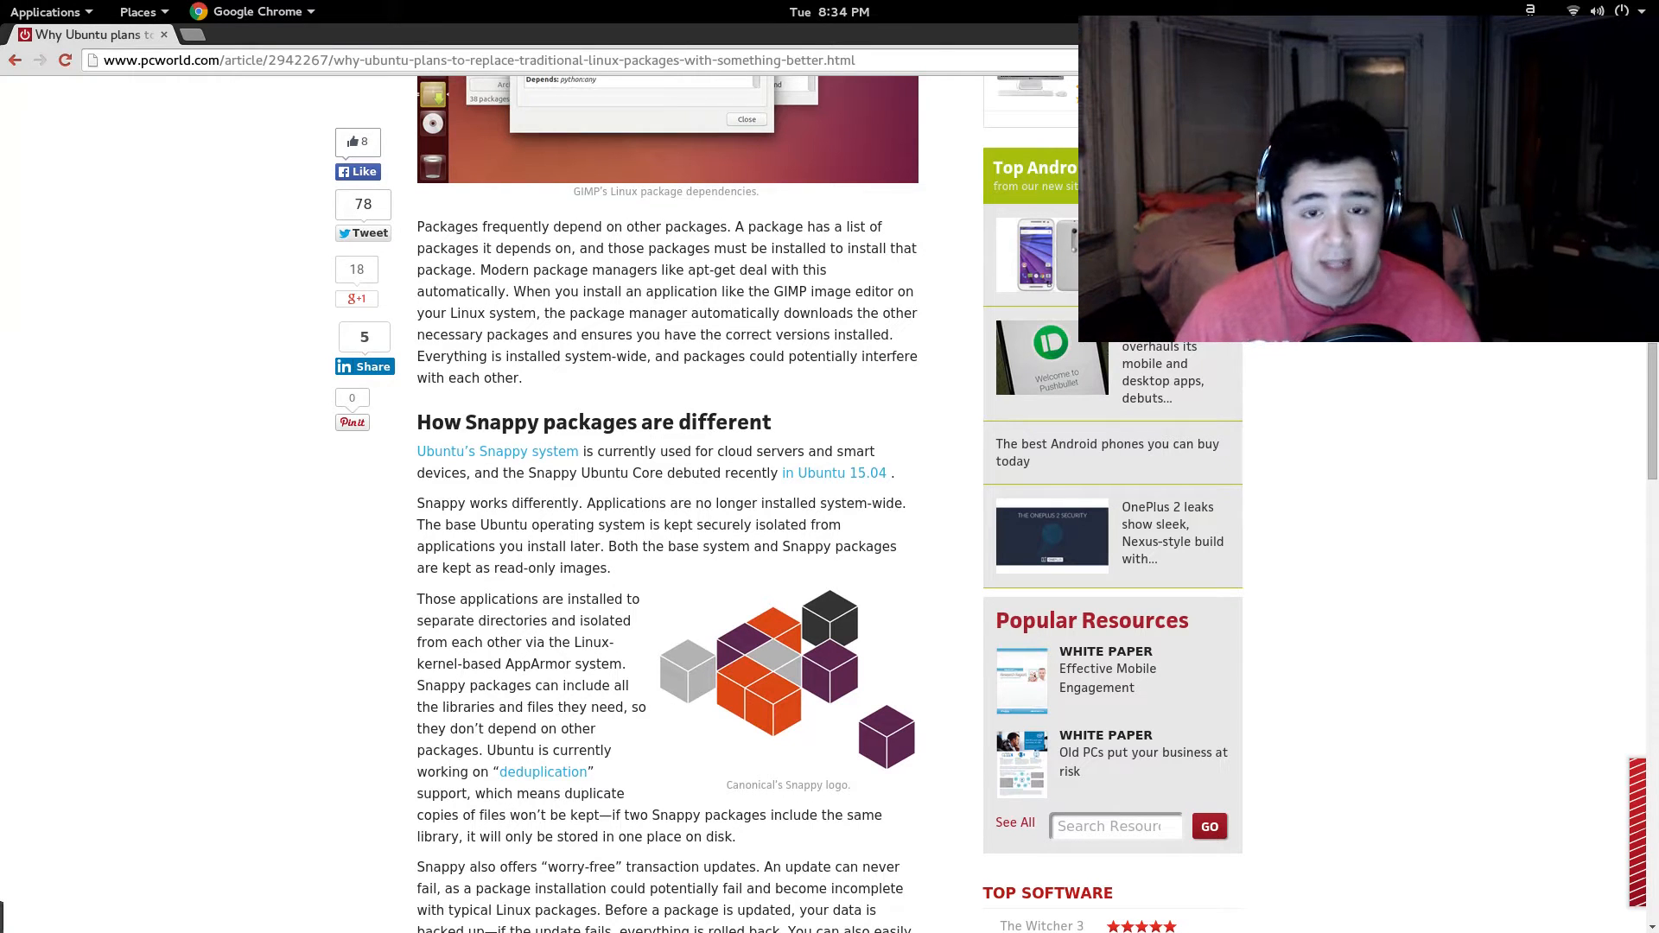
scroll("down", 3)
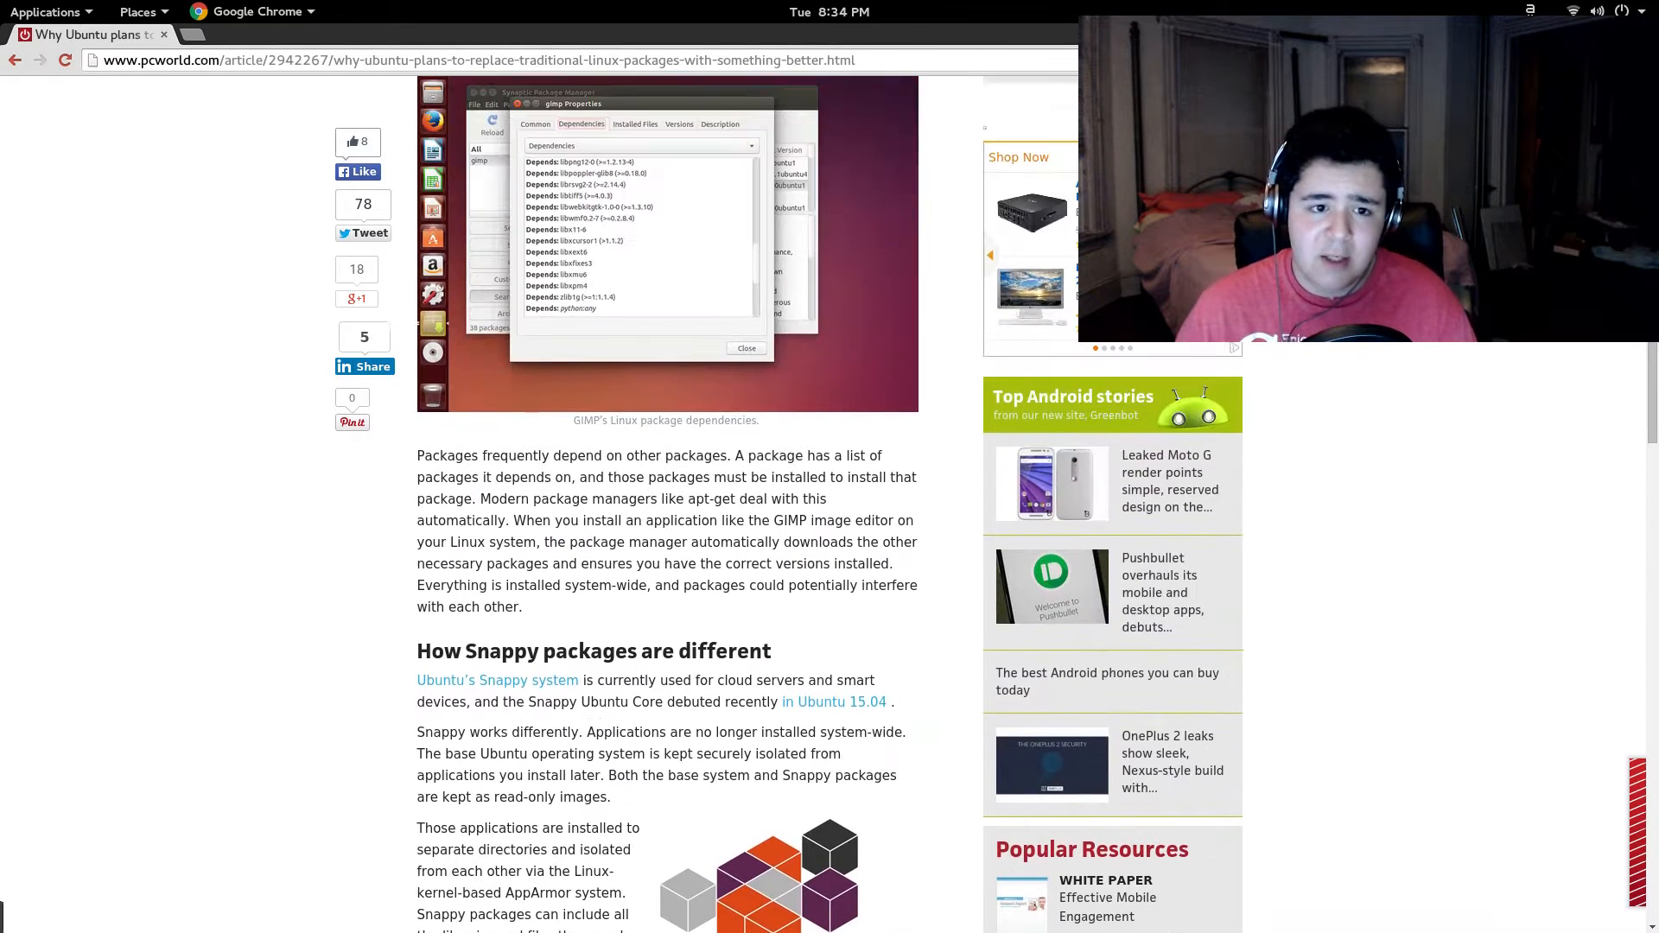
scroll("down", 3)
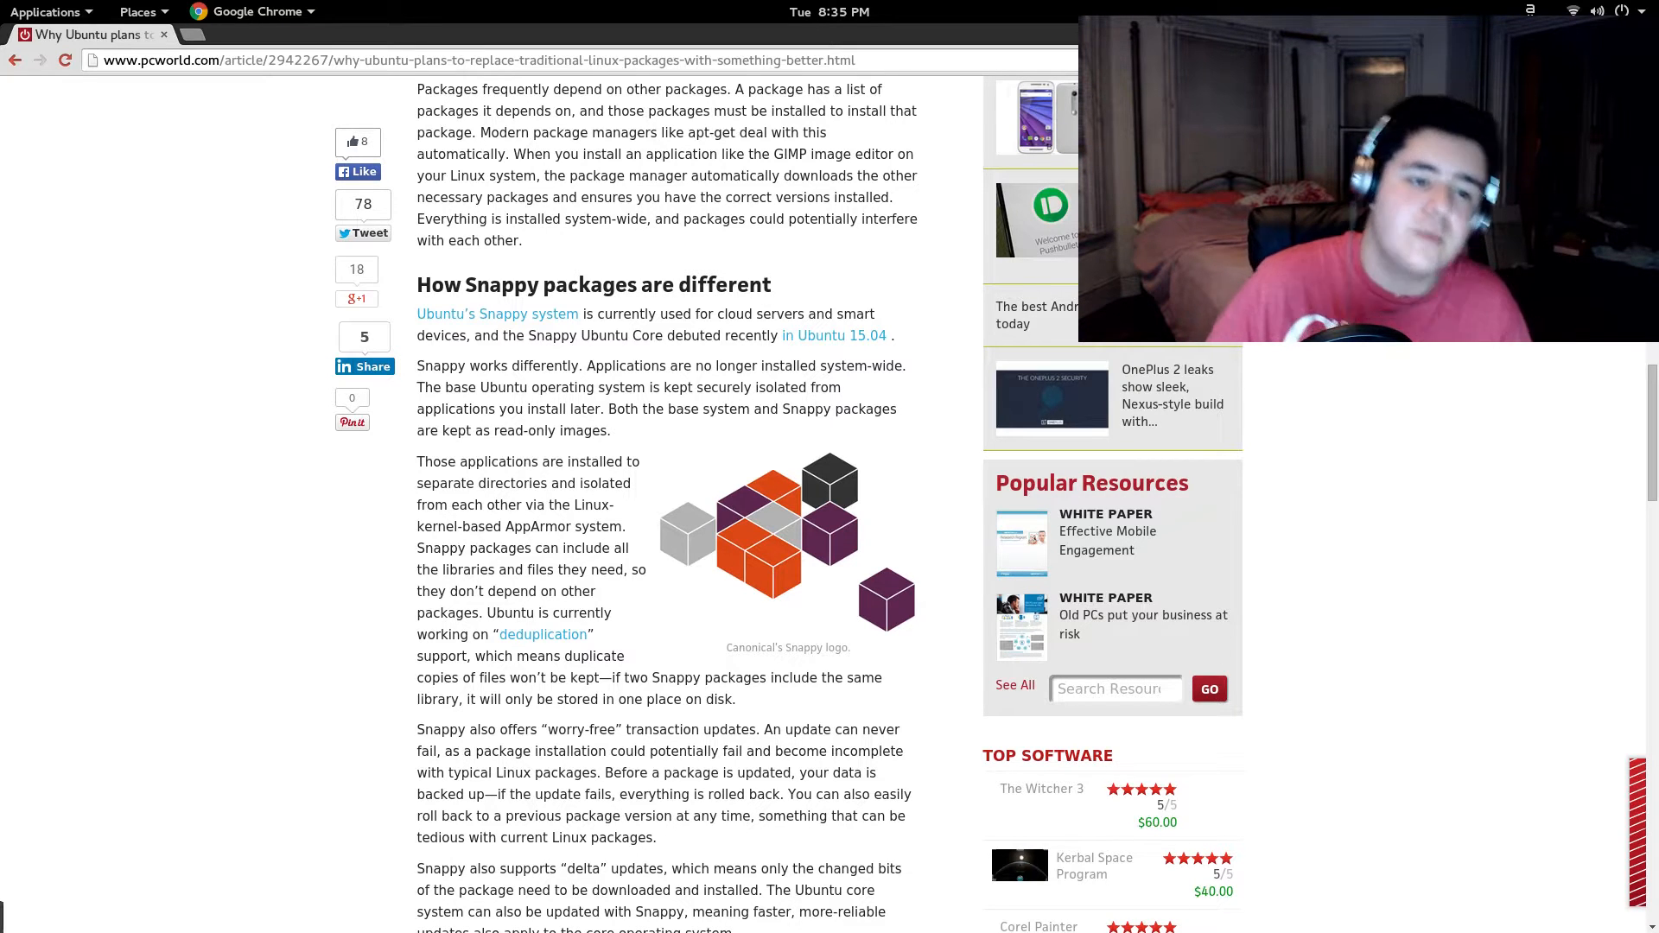
scroll("down", 3)
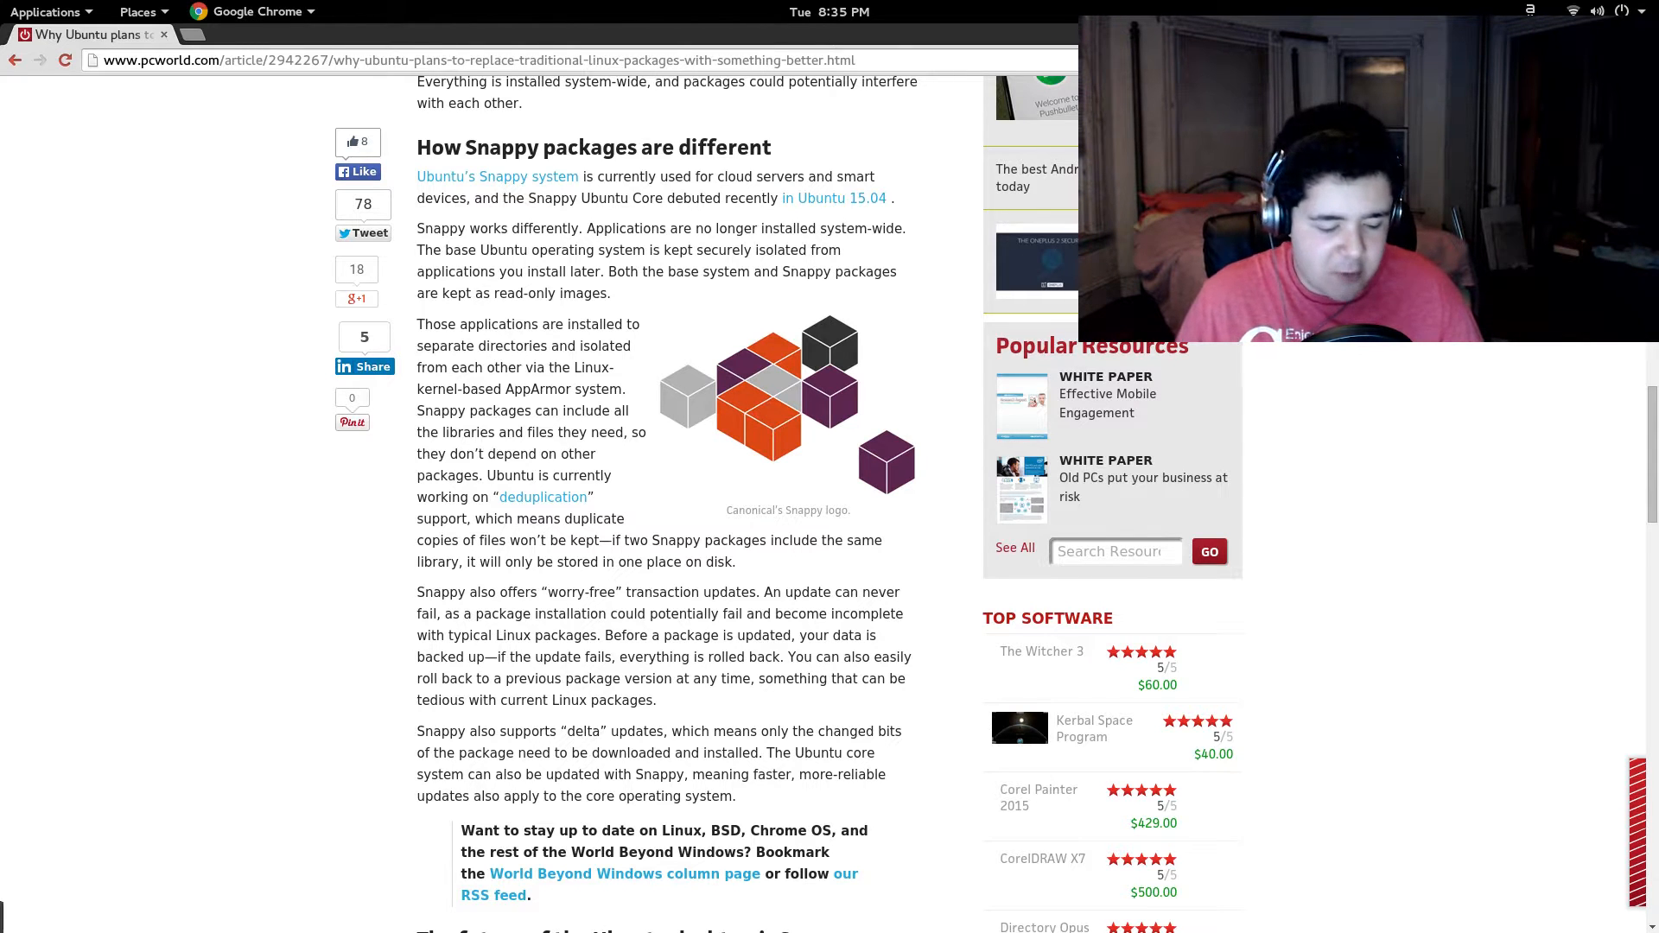
scroll("up", 3)
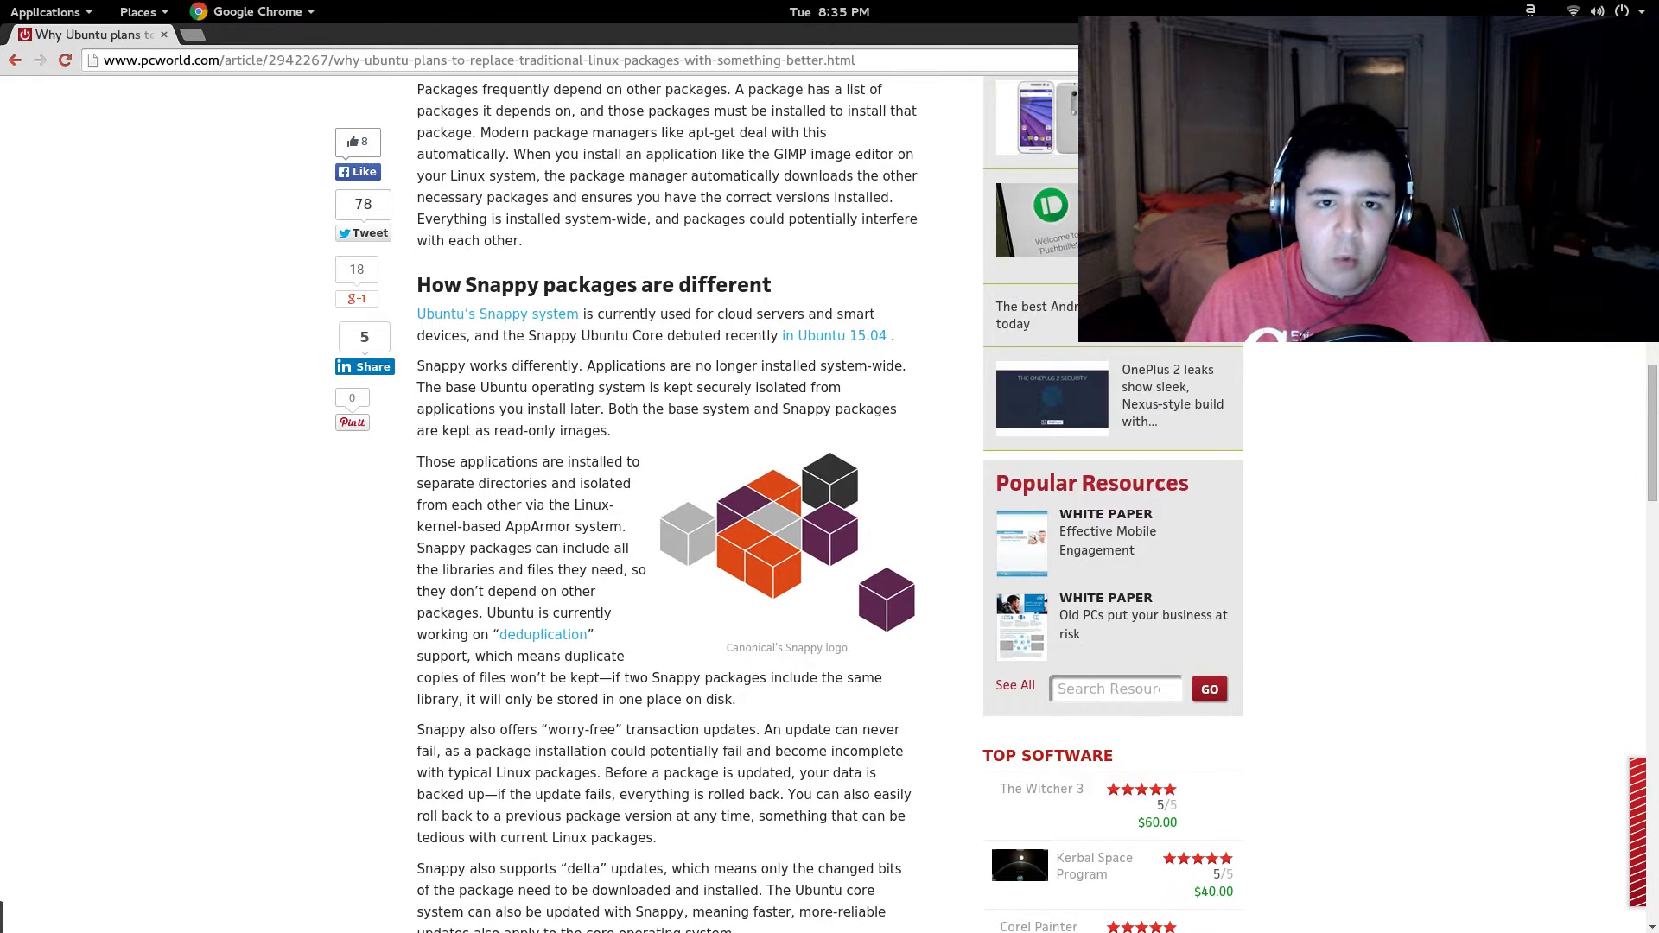
scroll("down", 3)
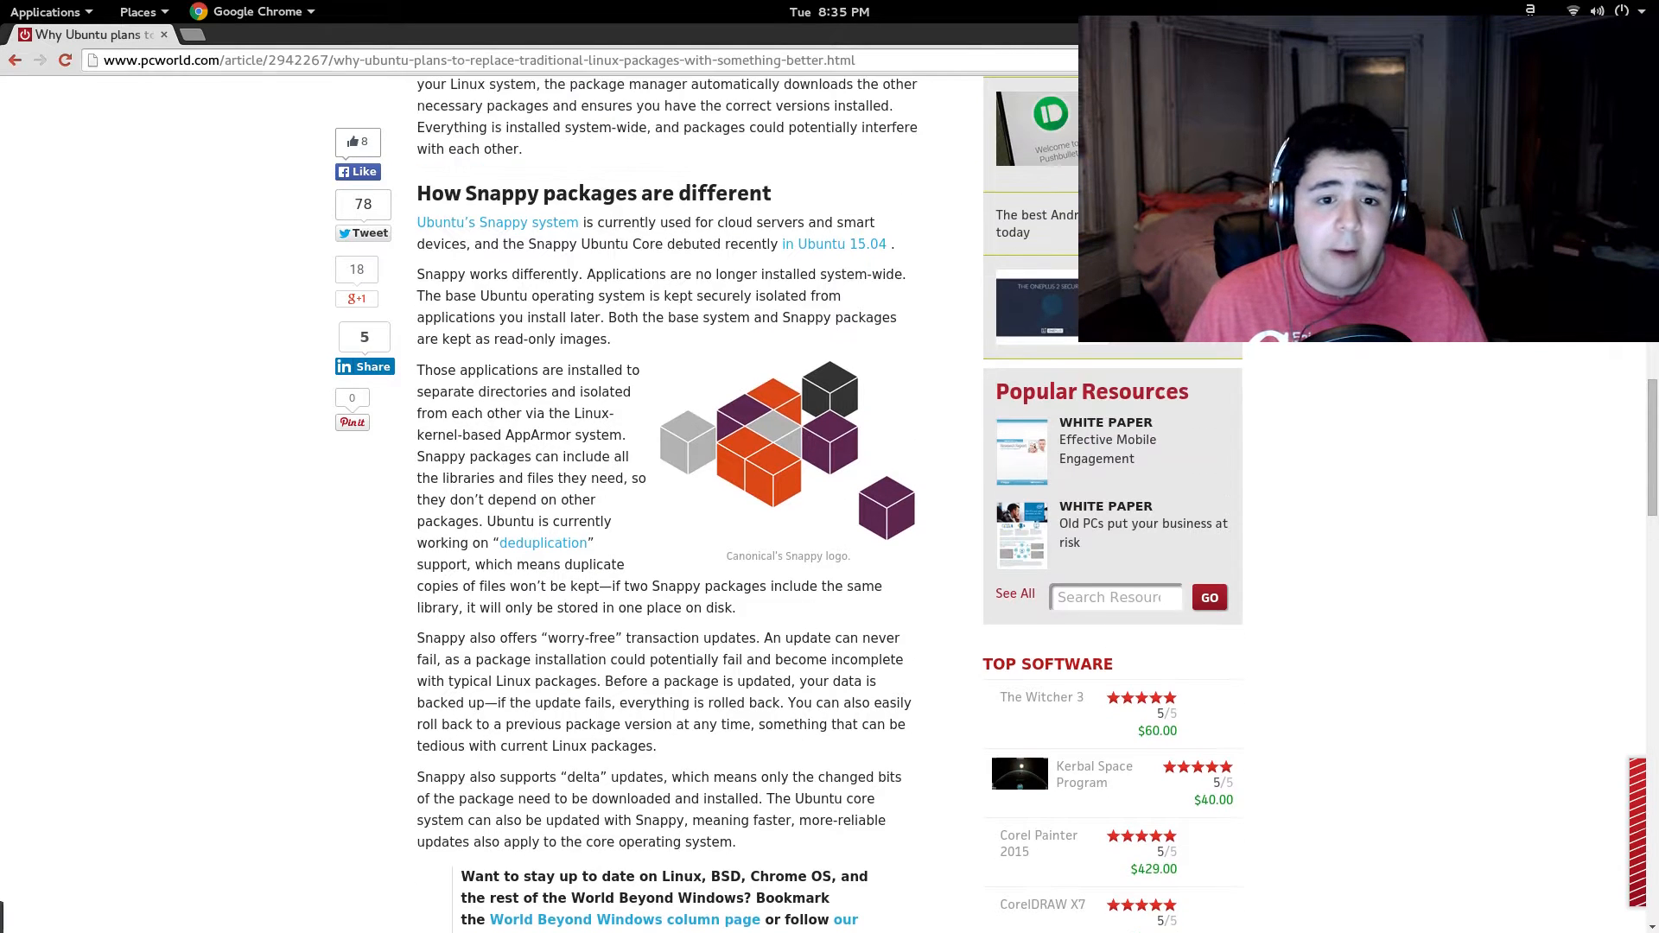
scroll("down", 3)
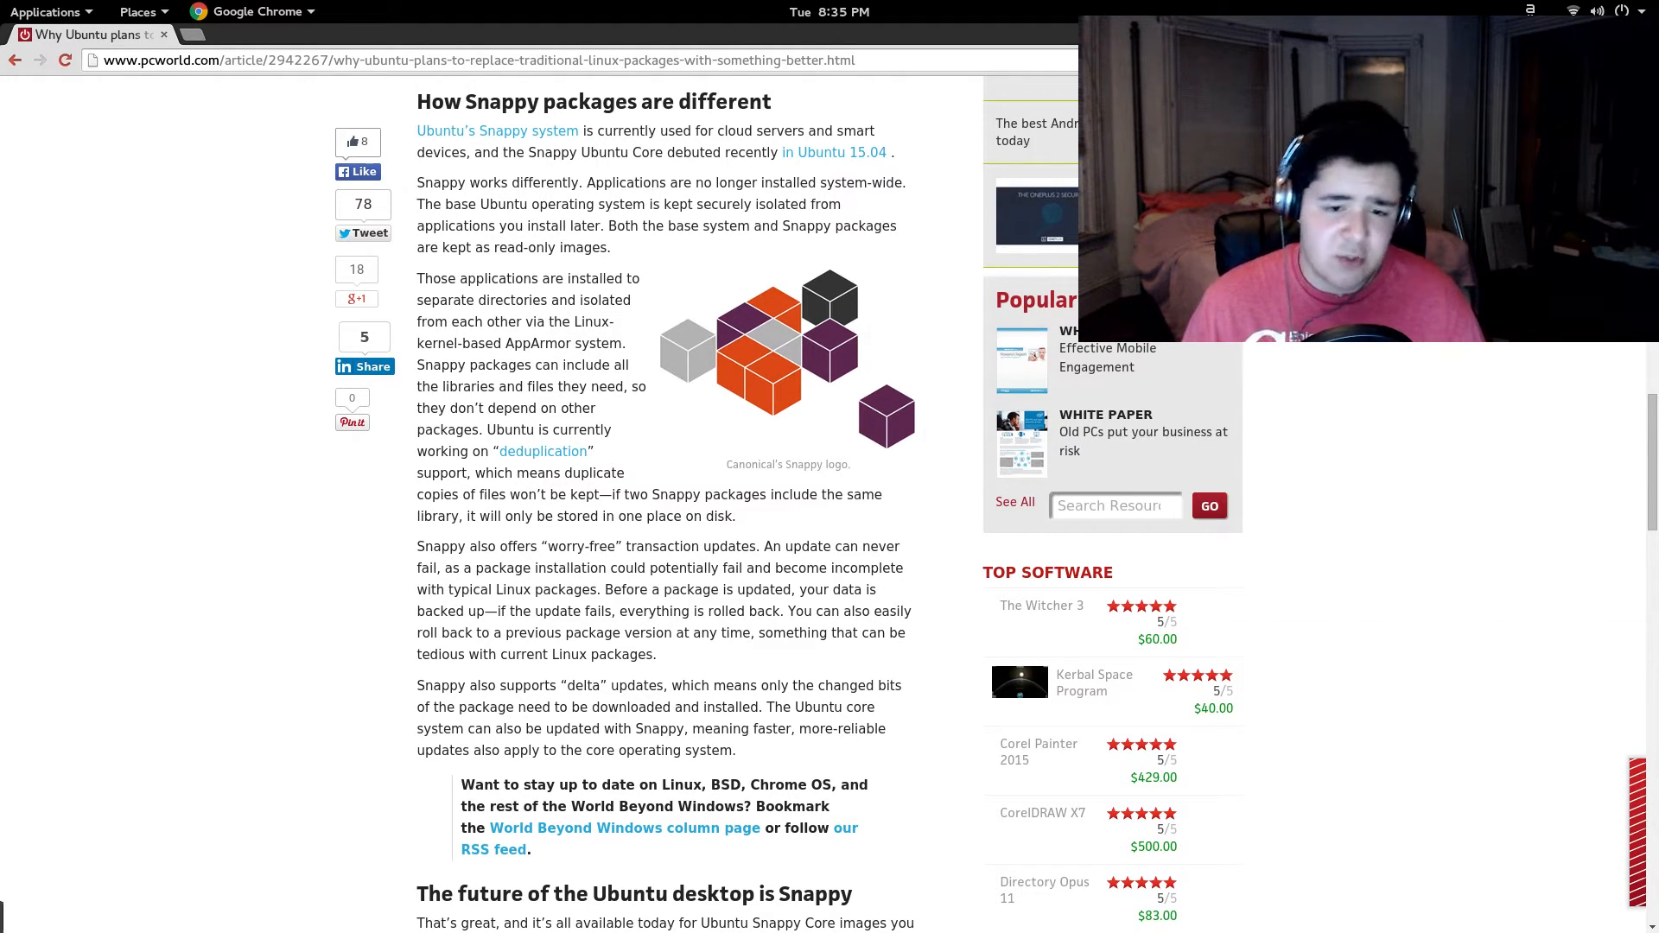
scroll("up", 3)
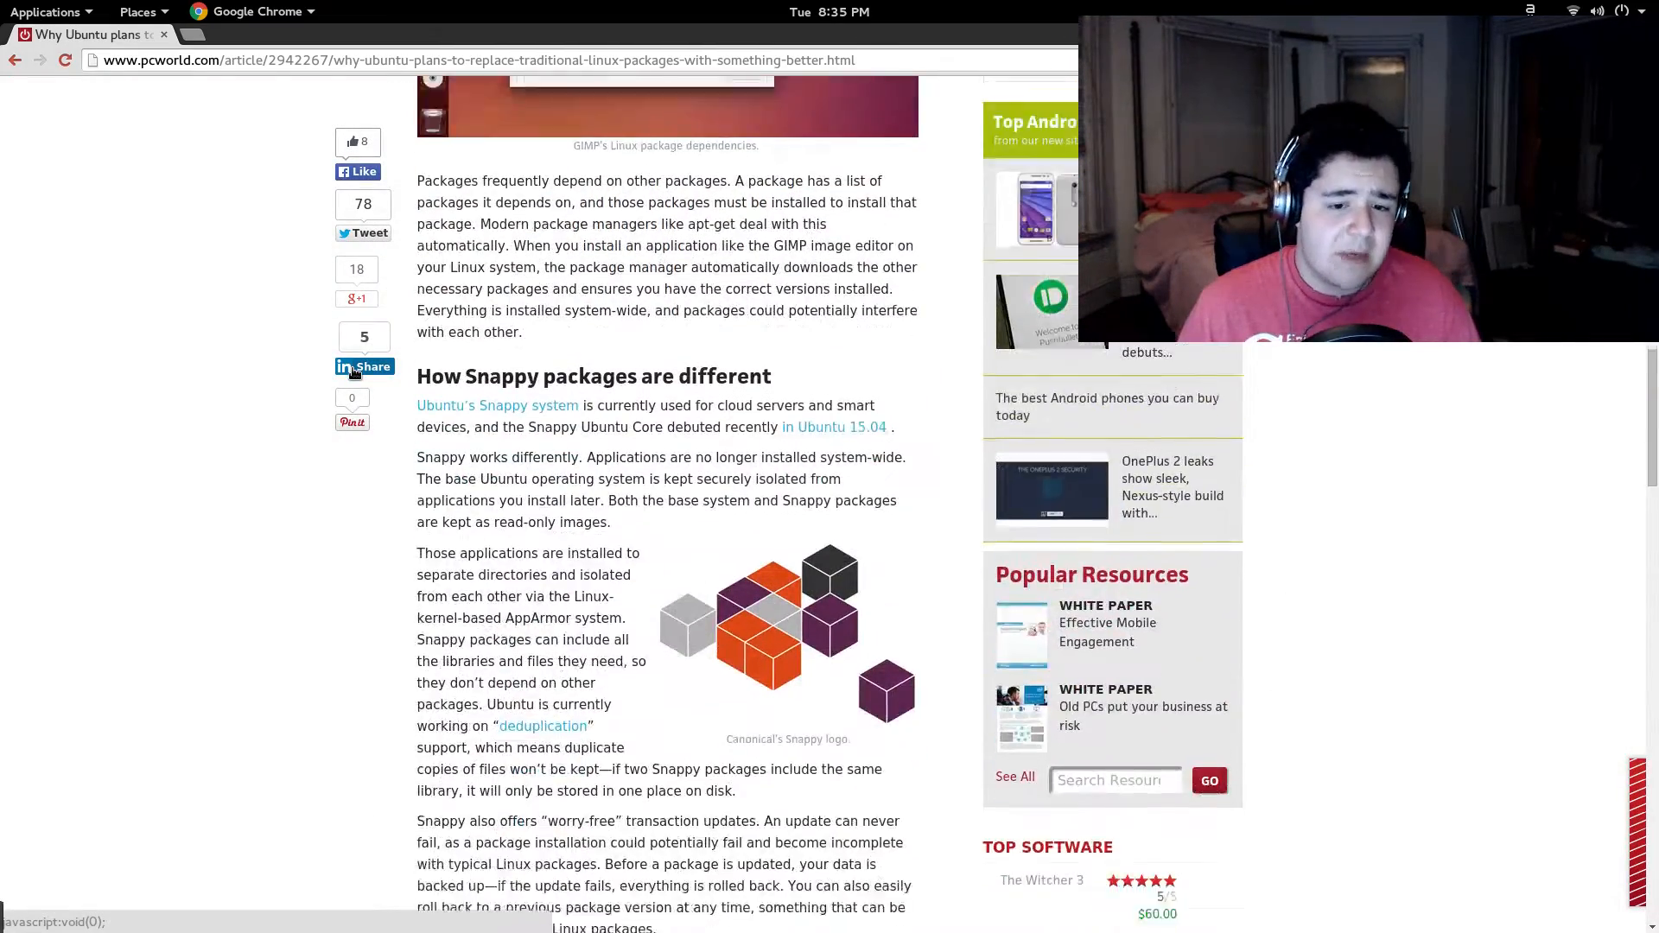
scroll("down", 3)
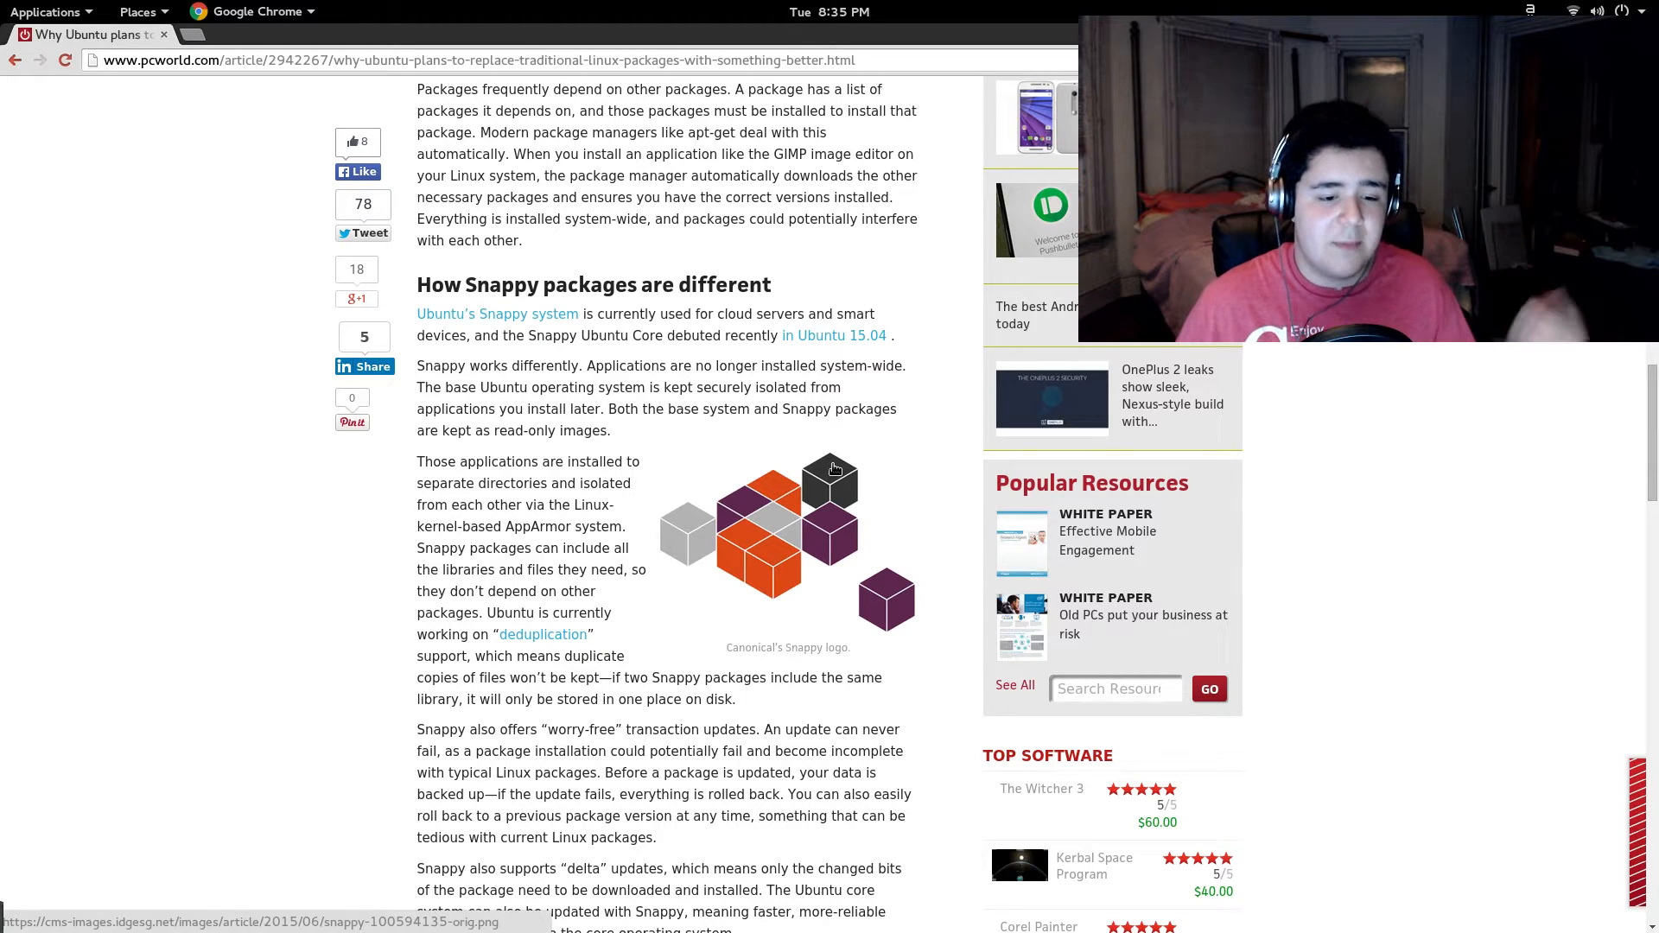
scroll("down", 3)
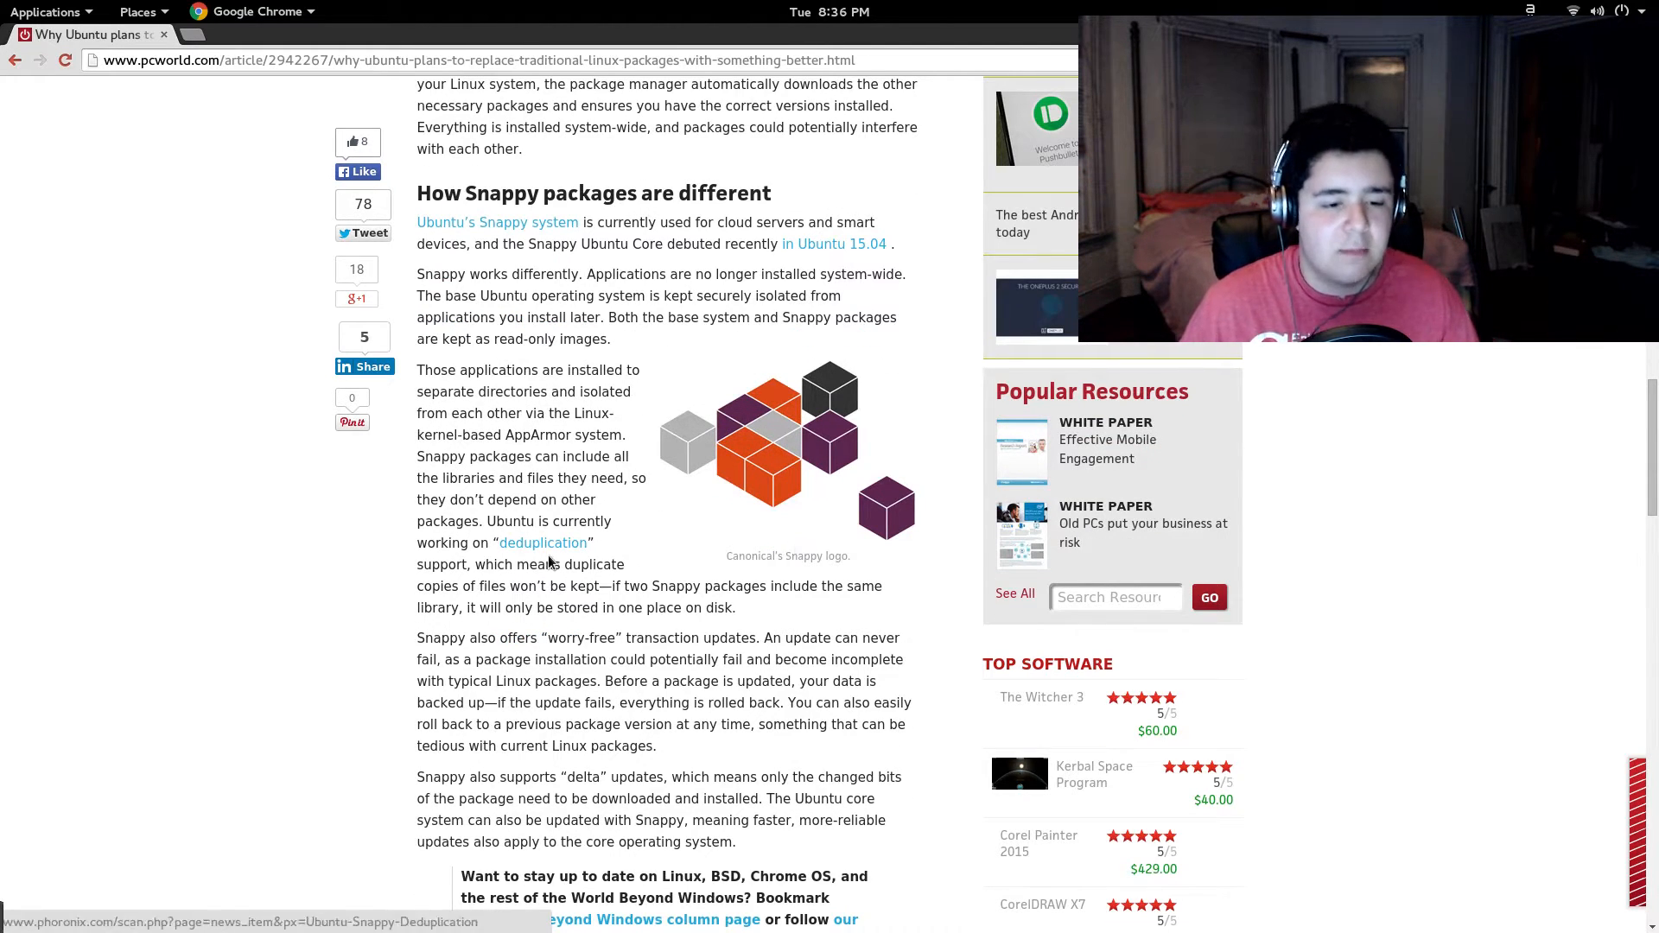
scroll("down", 3)
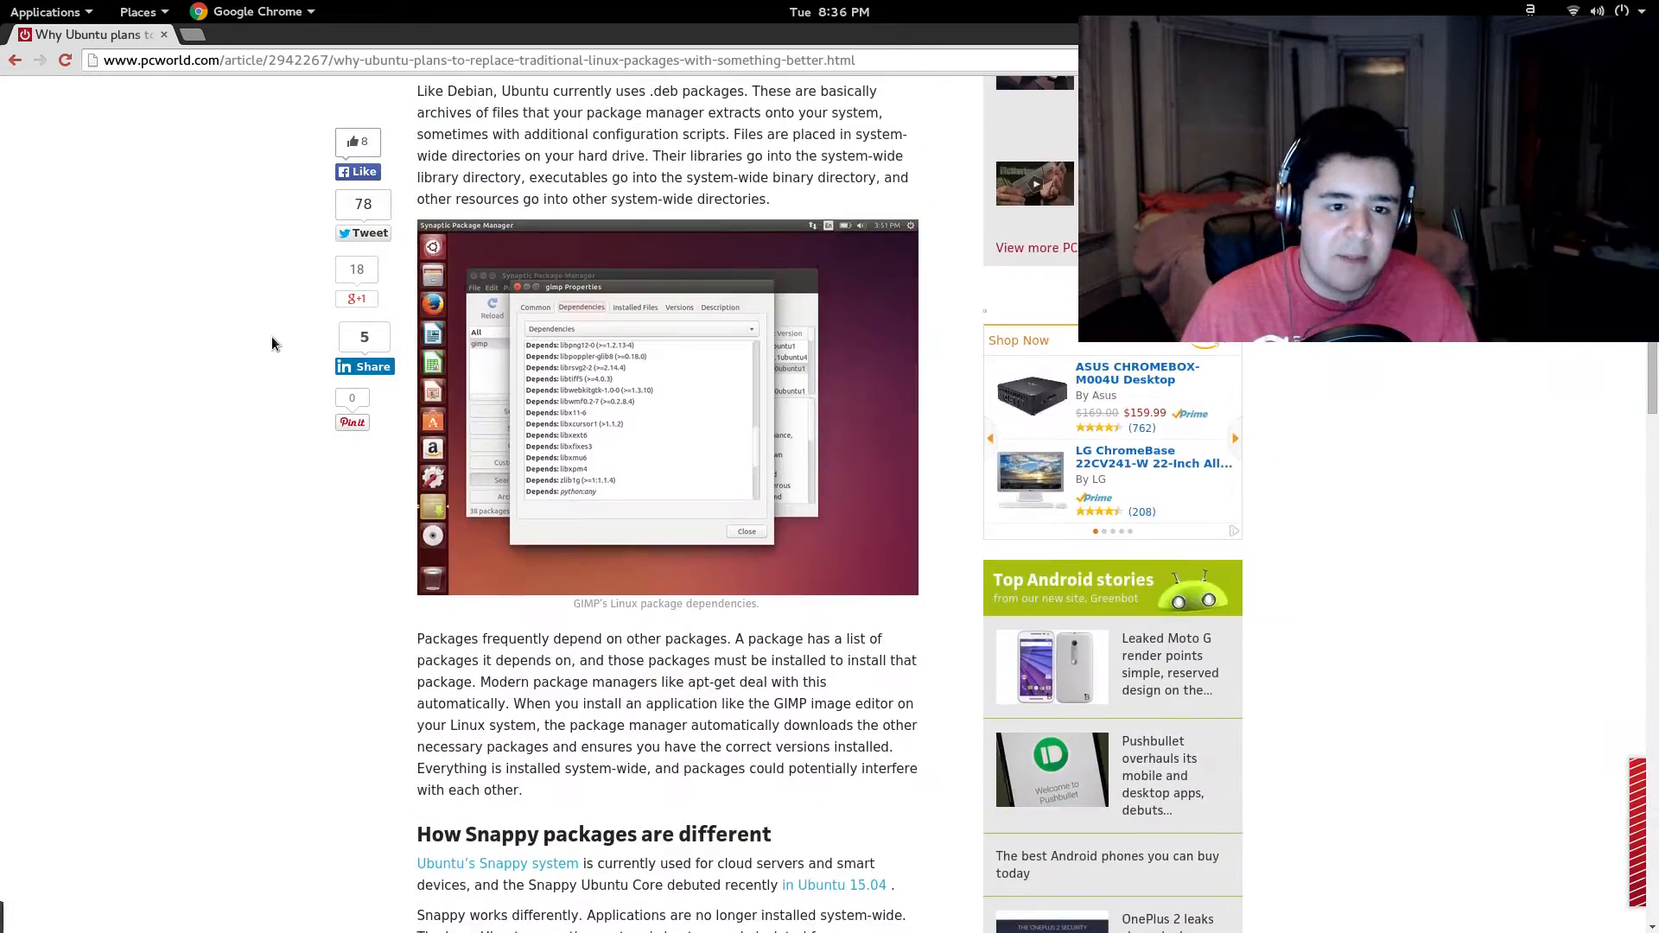
scroll("down", 3)
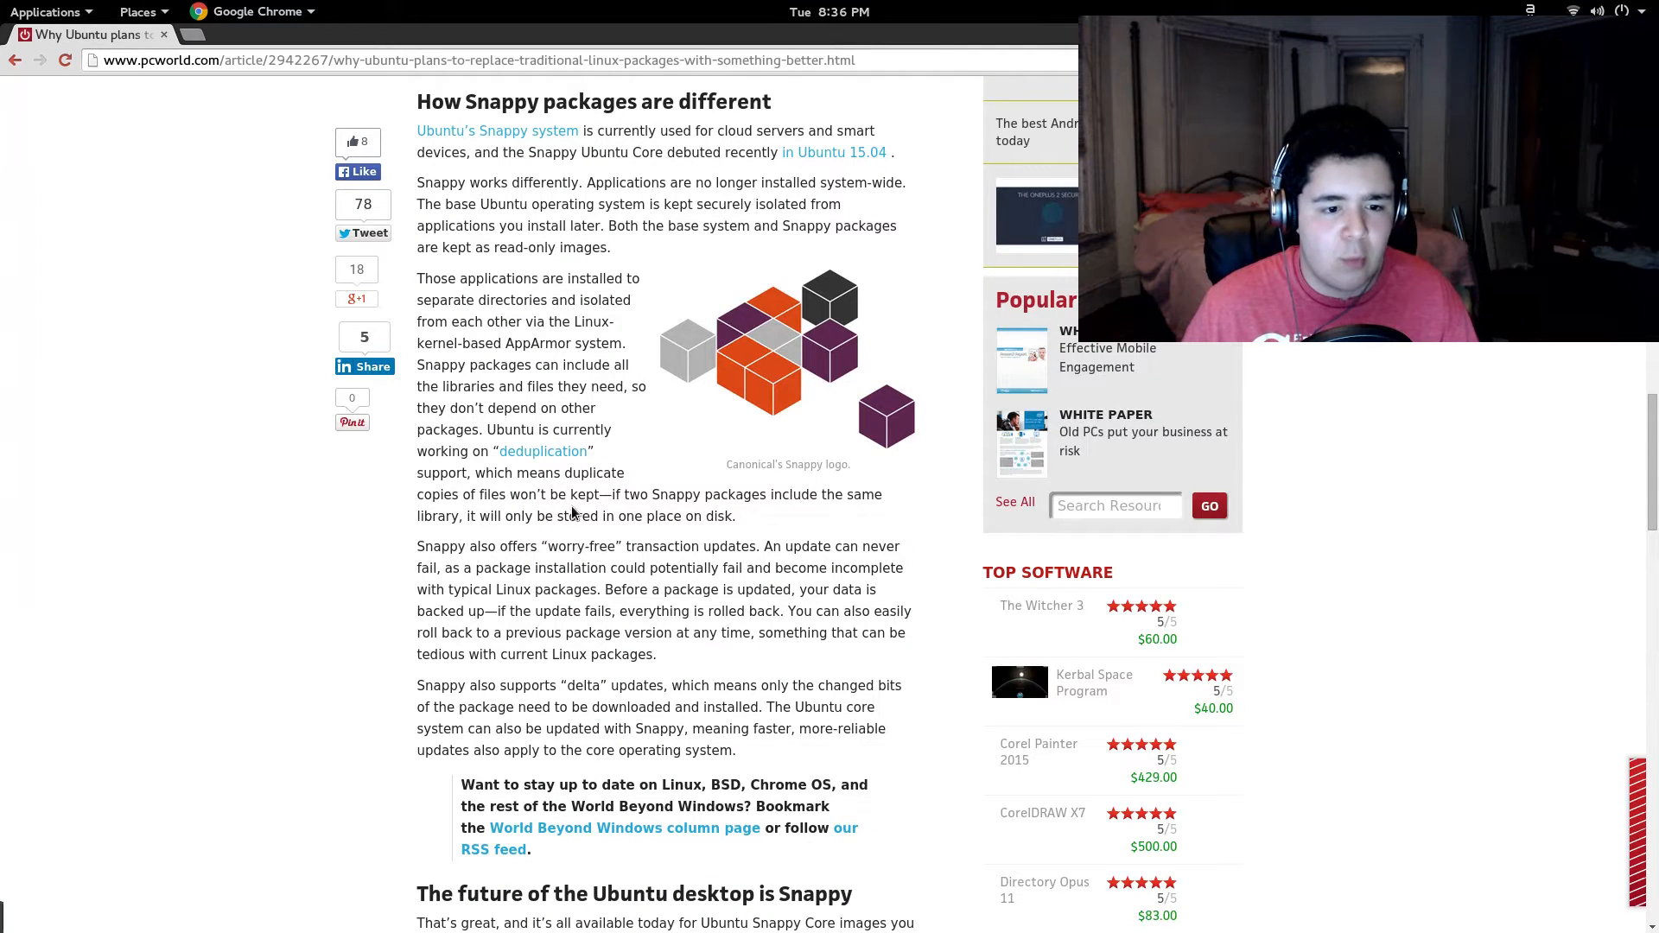
scroll("down", 3)
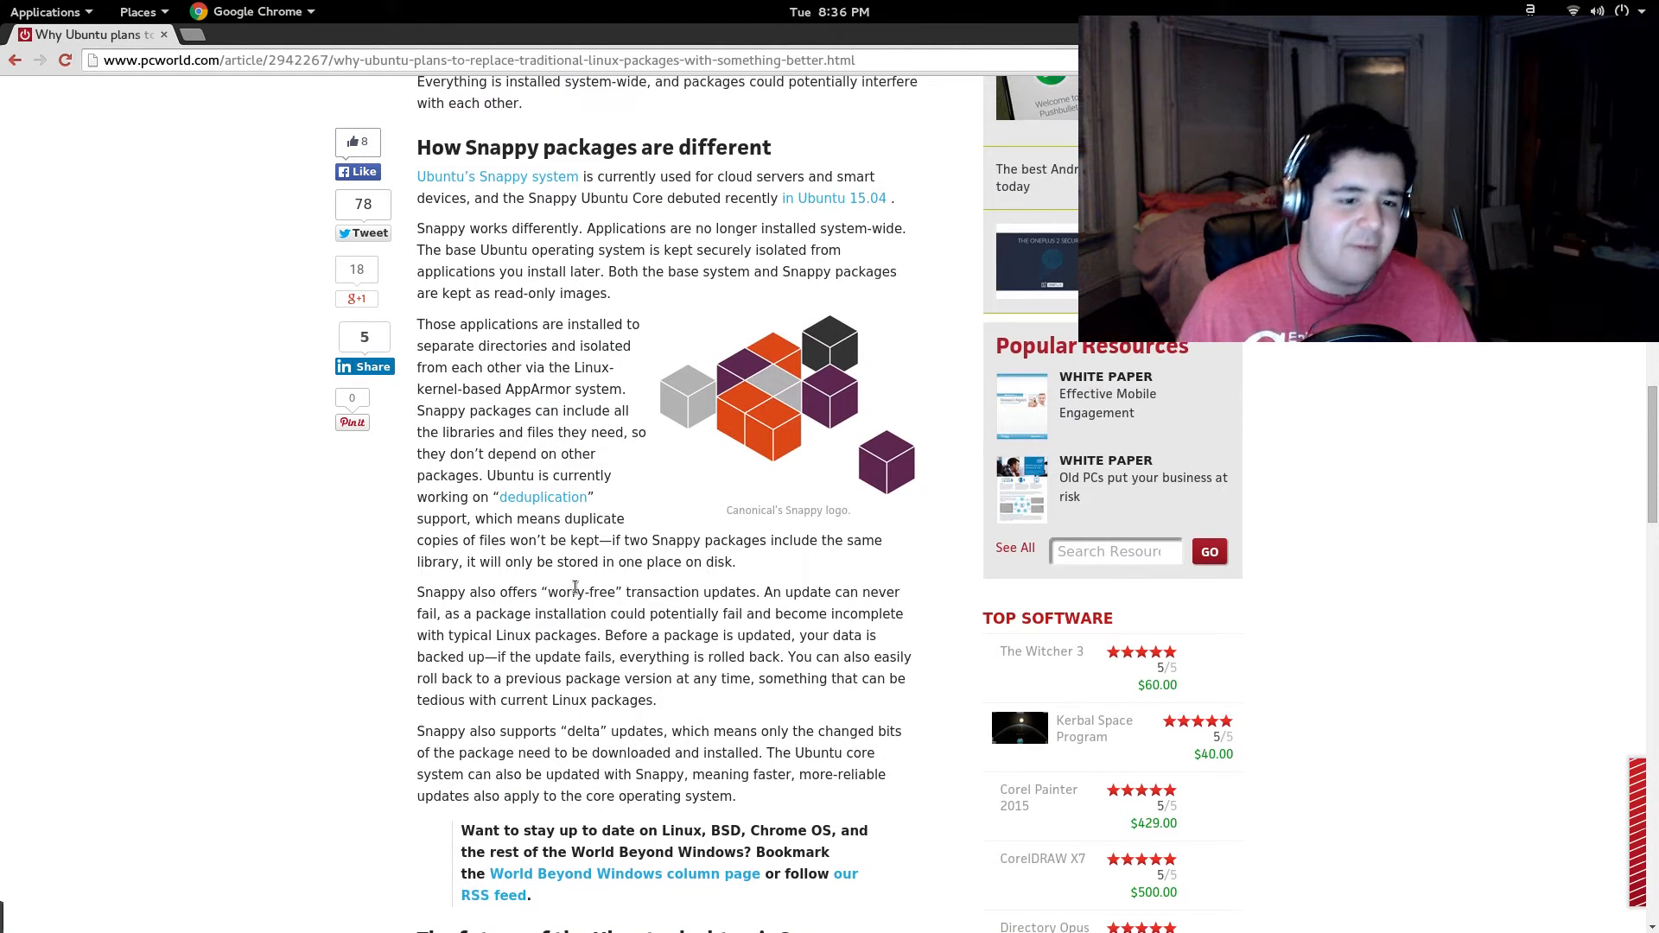
scroll("up", 3)
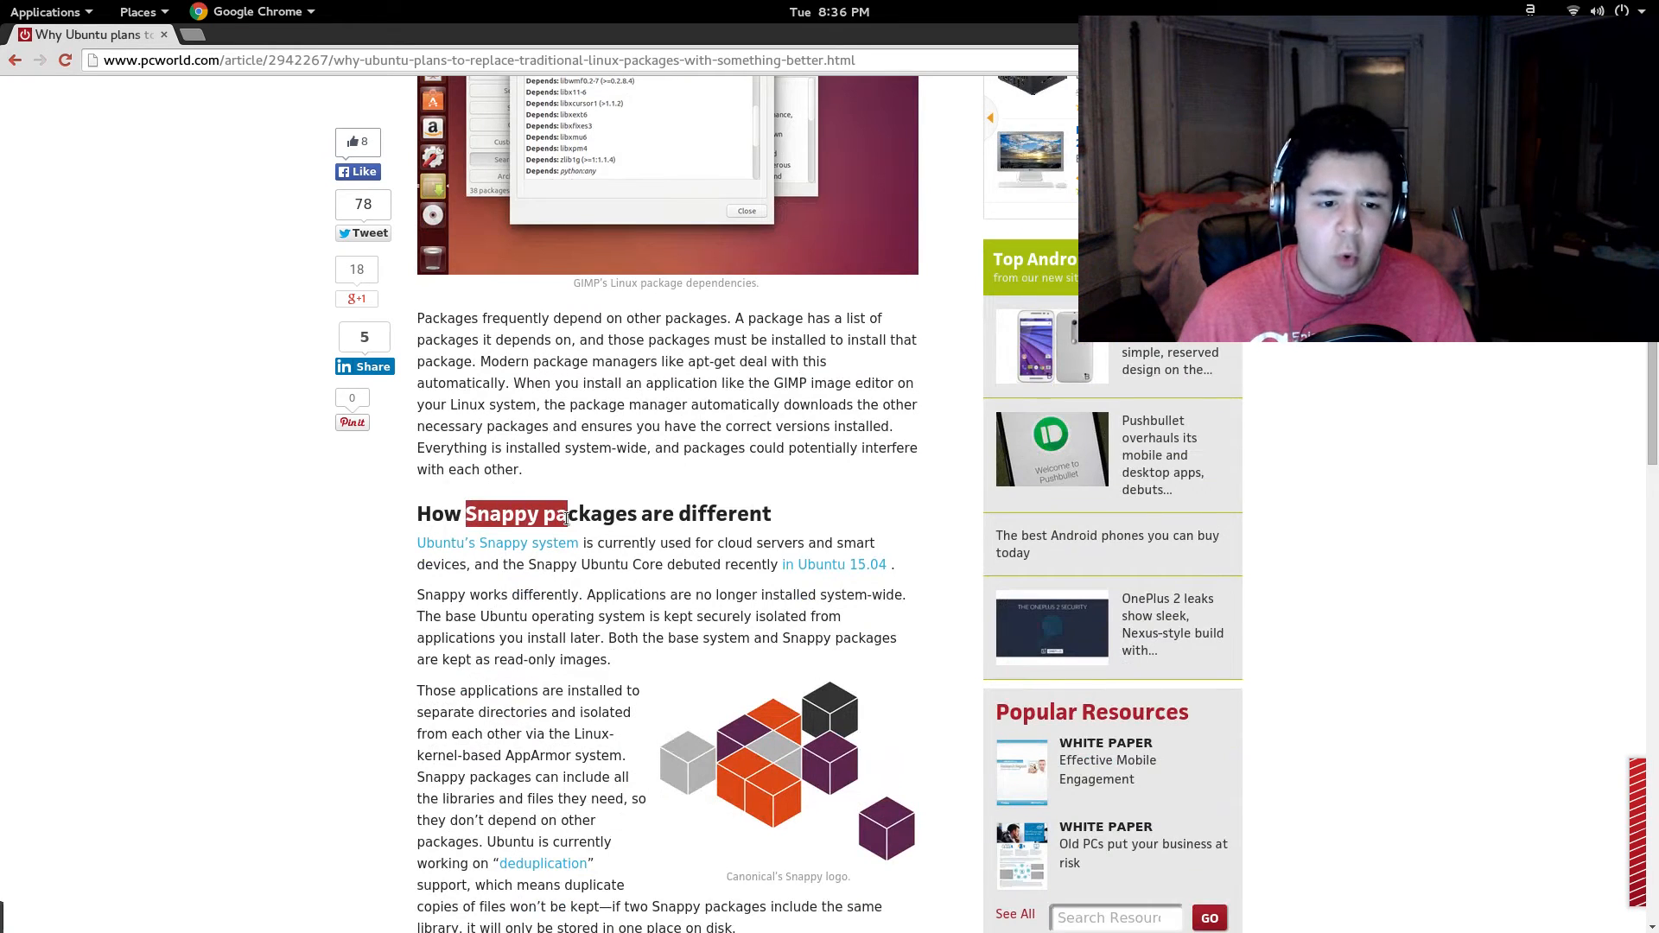
Highlight the sentence about apps installed in isolated directories
scroll("down", 3)
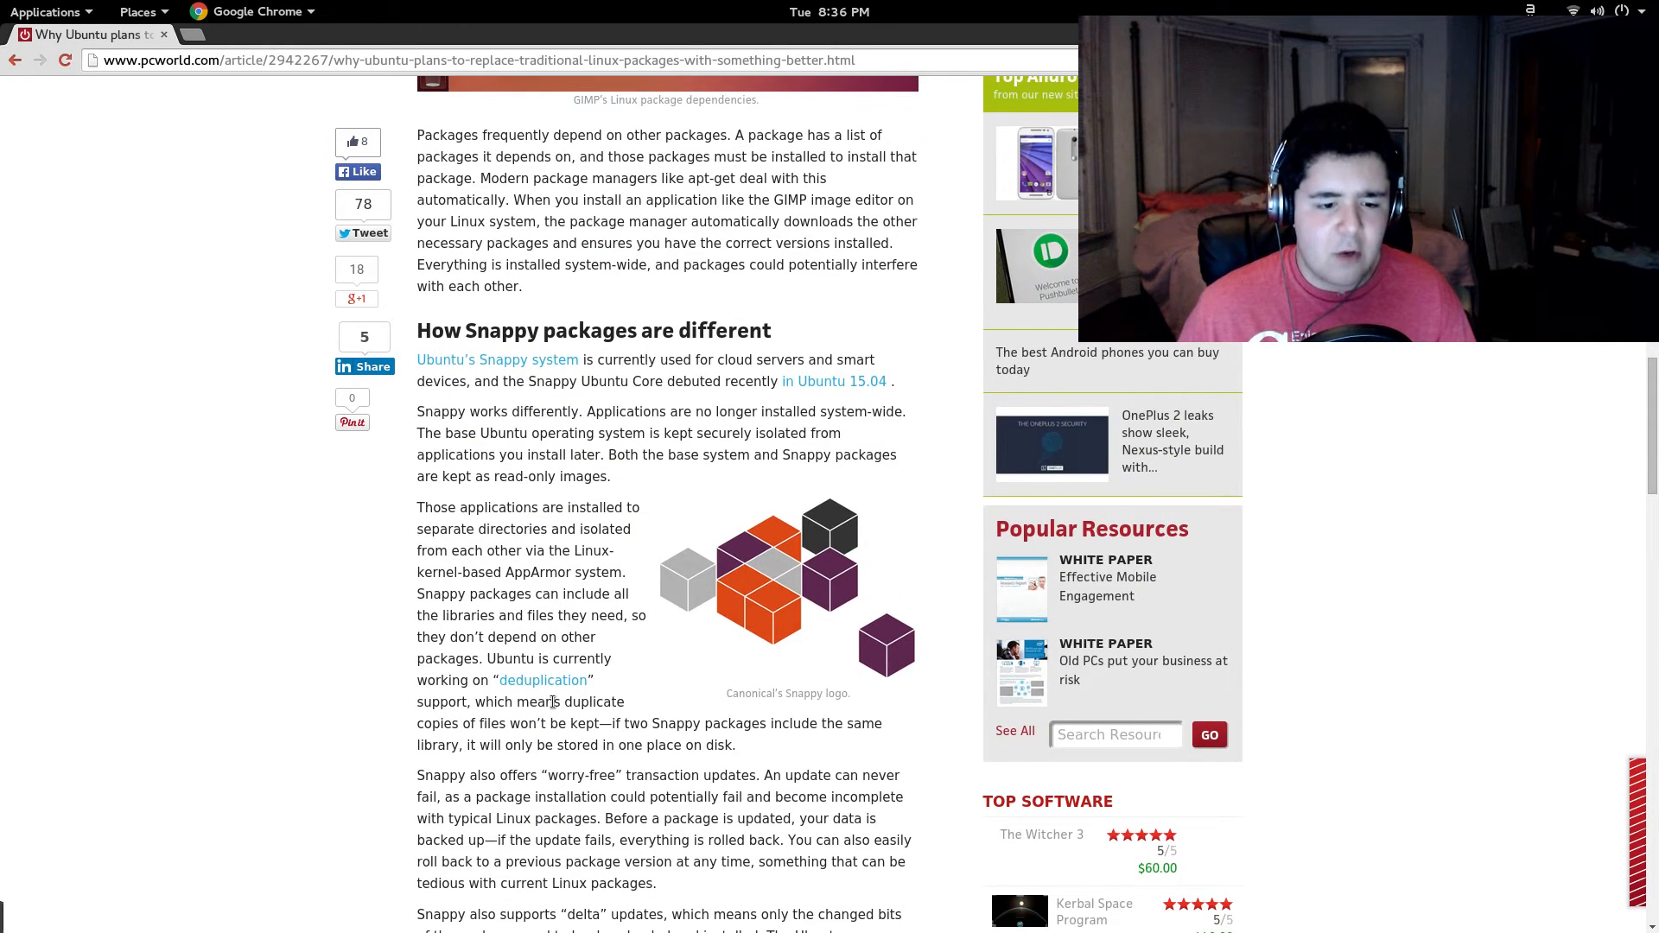
mouse_move(412, 510)
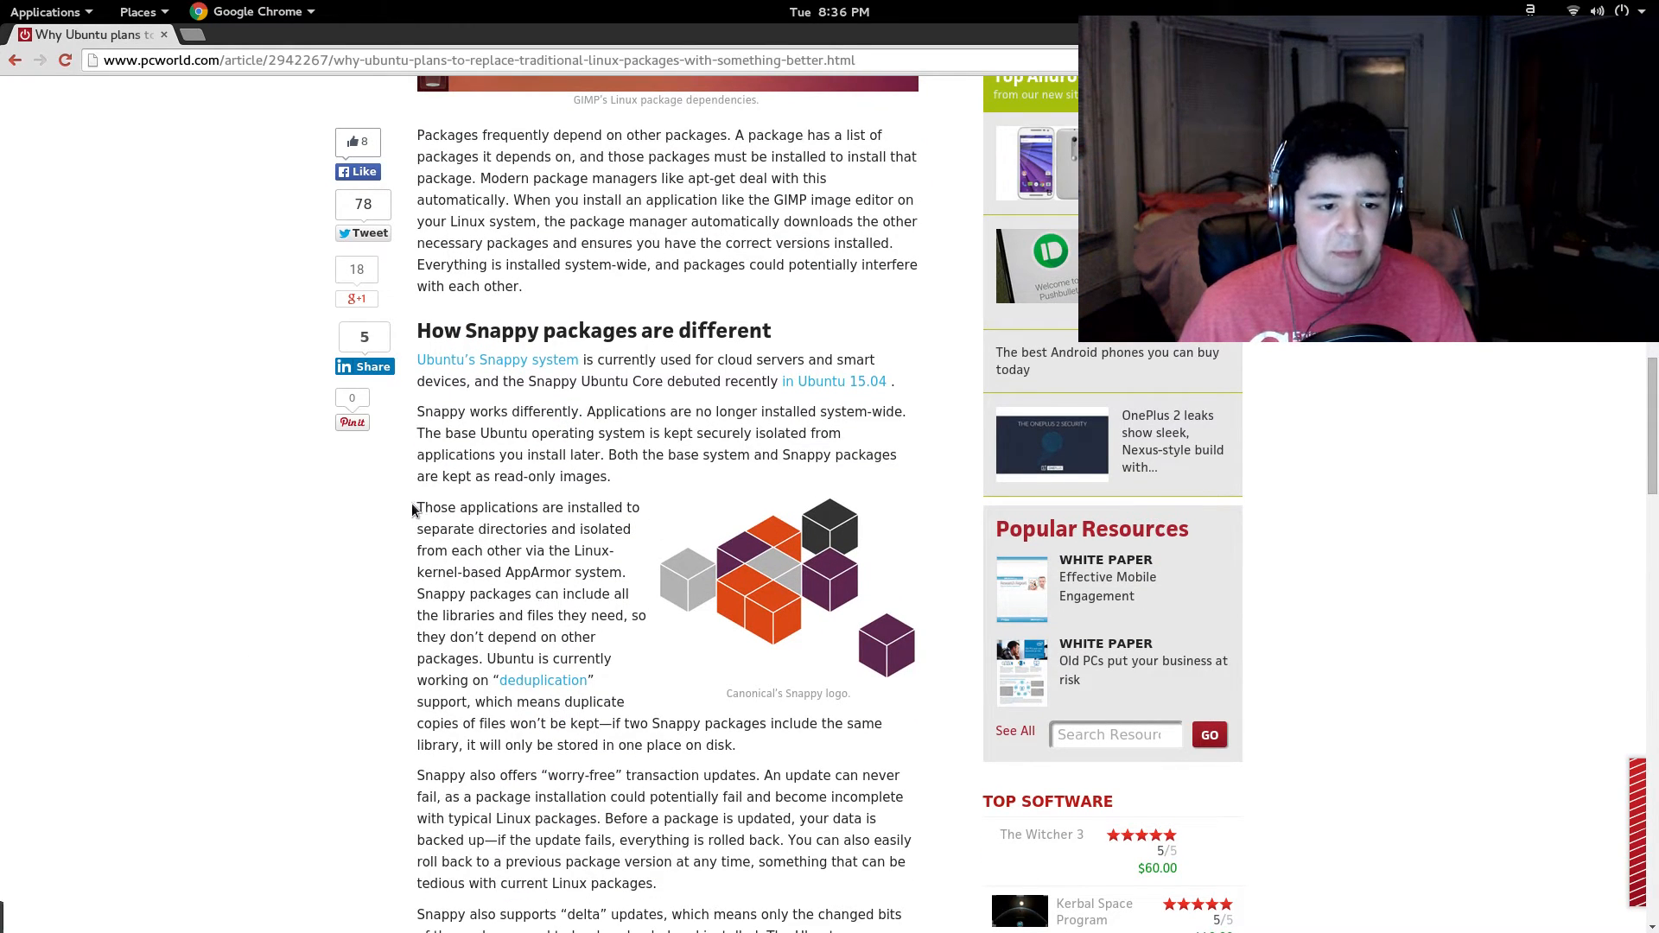
left_click_drag(434, 529, 598, 551)
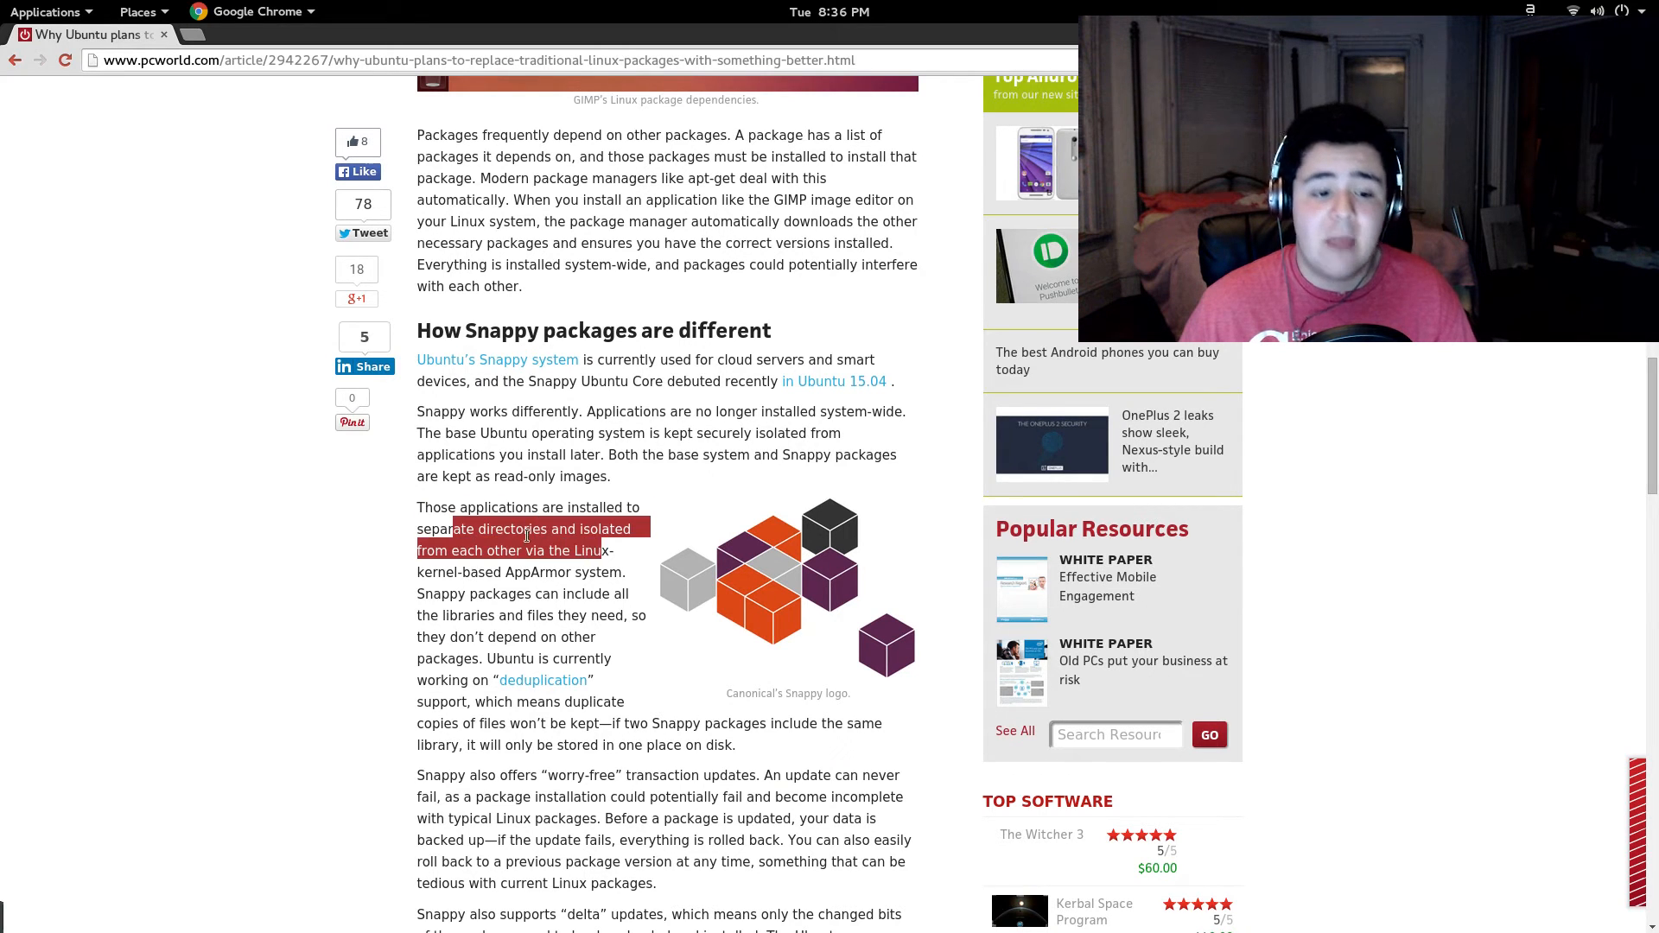
double_click(538, 572)
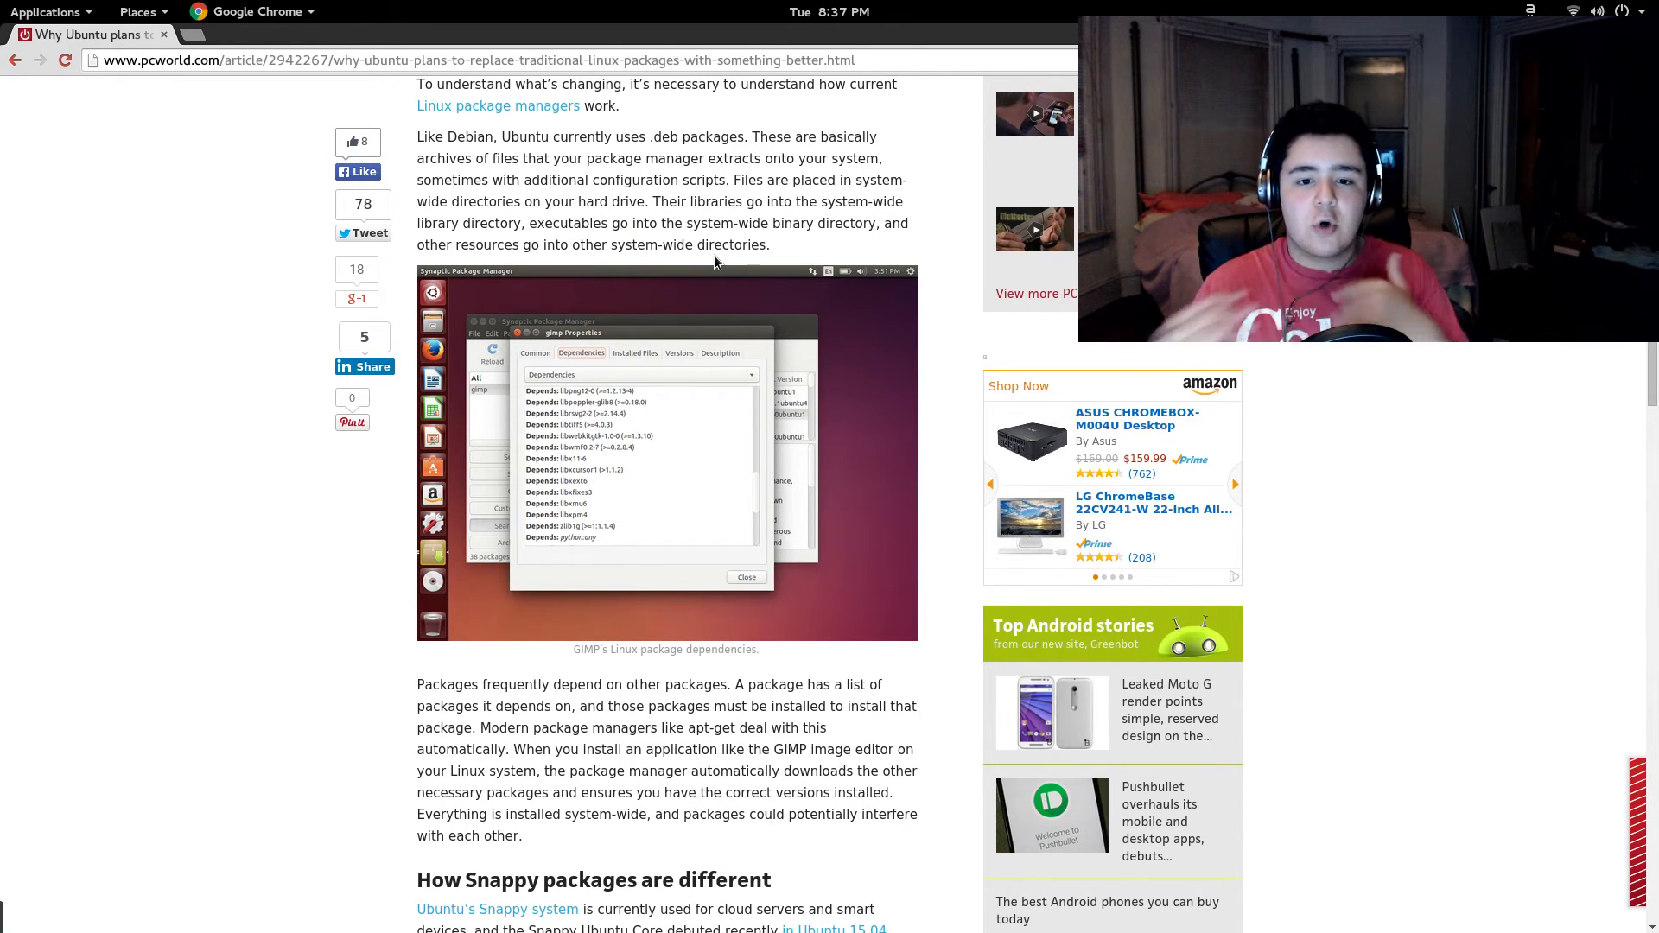
Scroll down toward the article's end, then back up toward the title
scroll("down", 3)
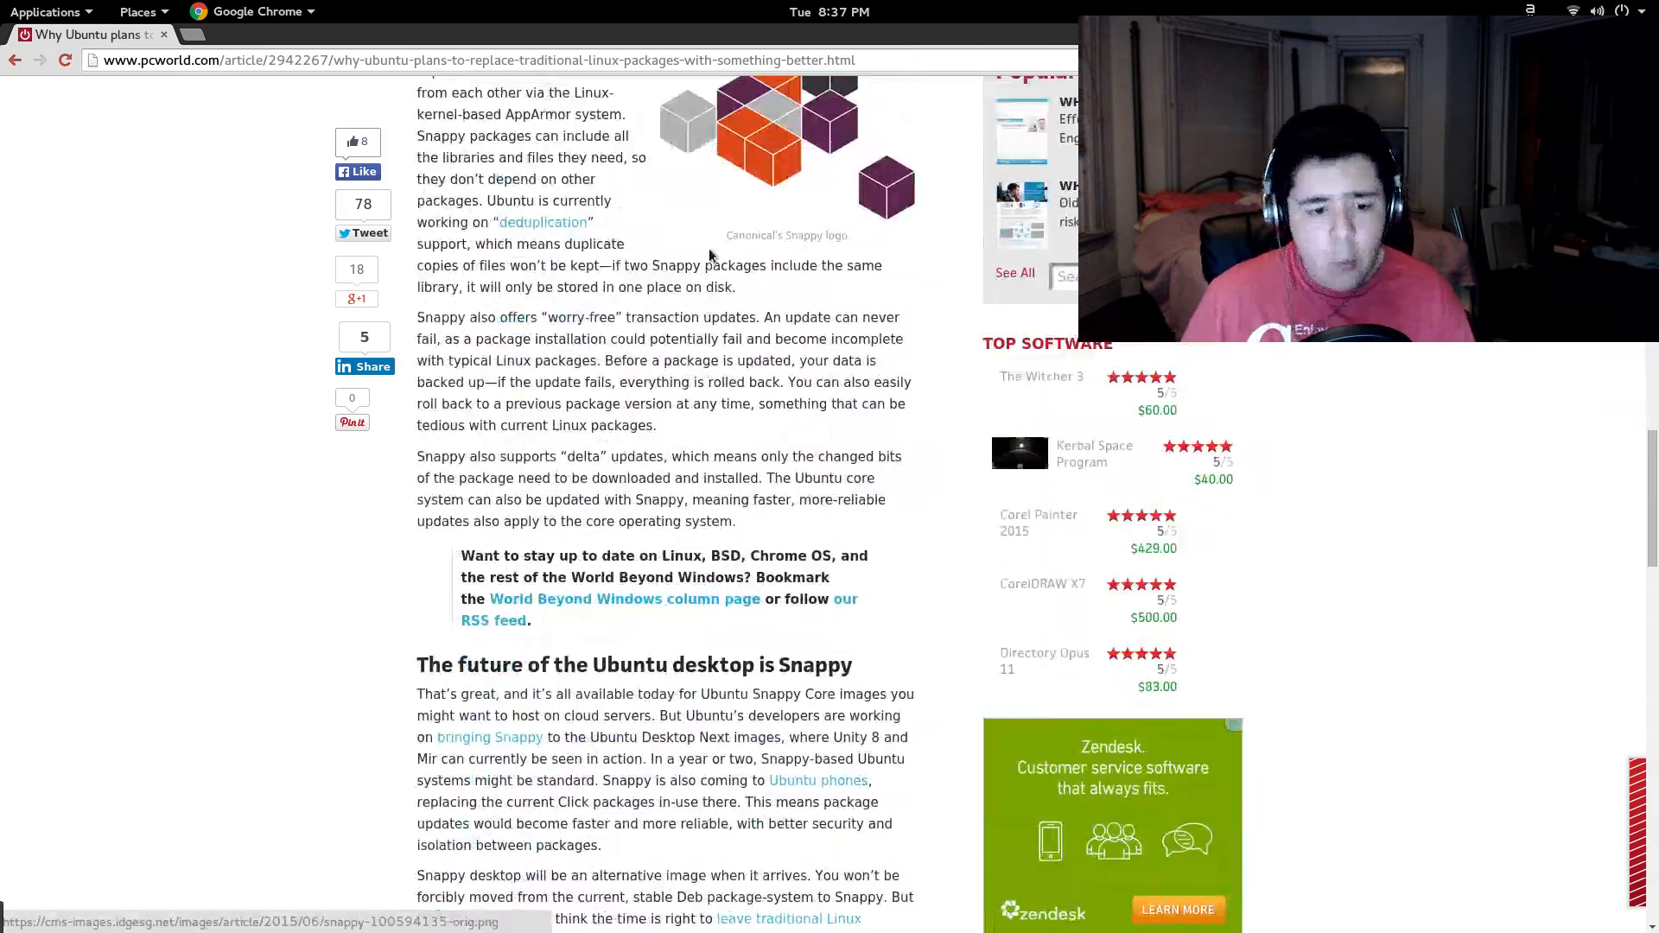
scroll("down", 3)
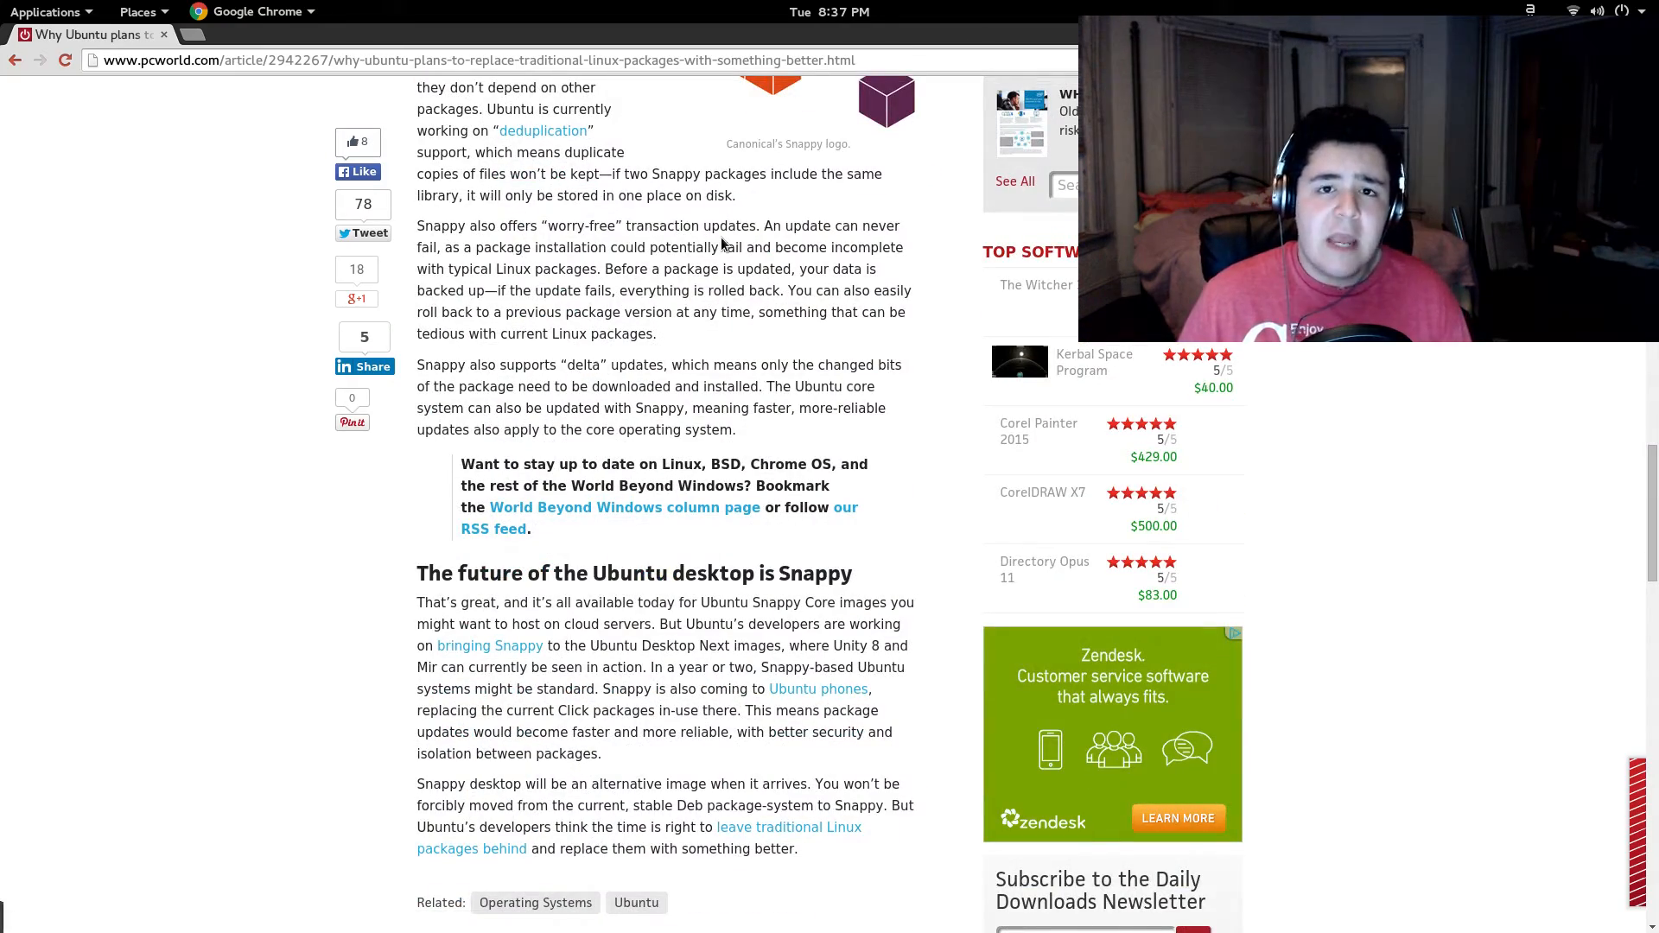
scroll("up", 3)
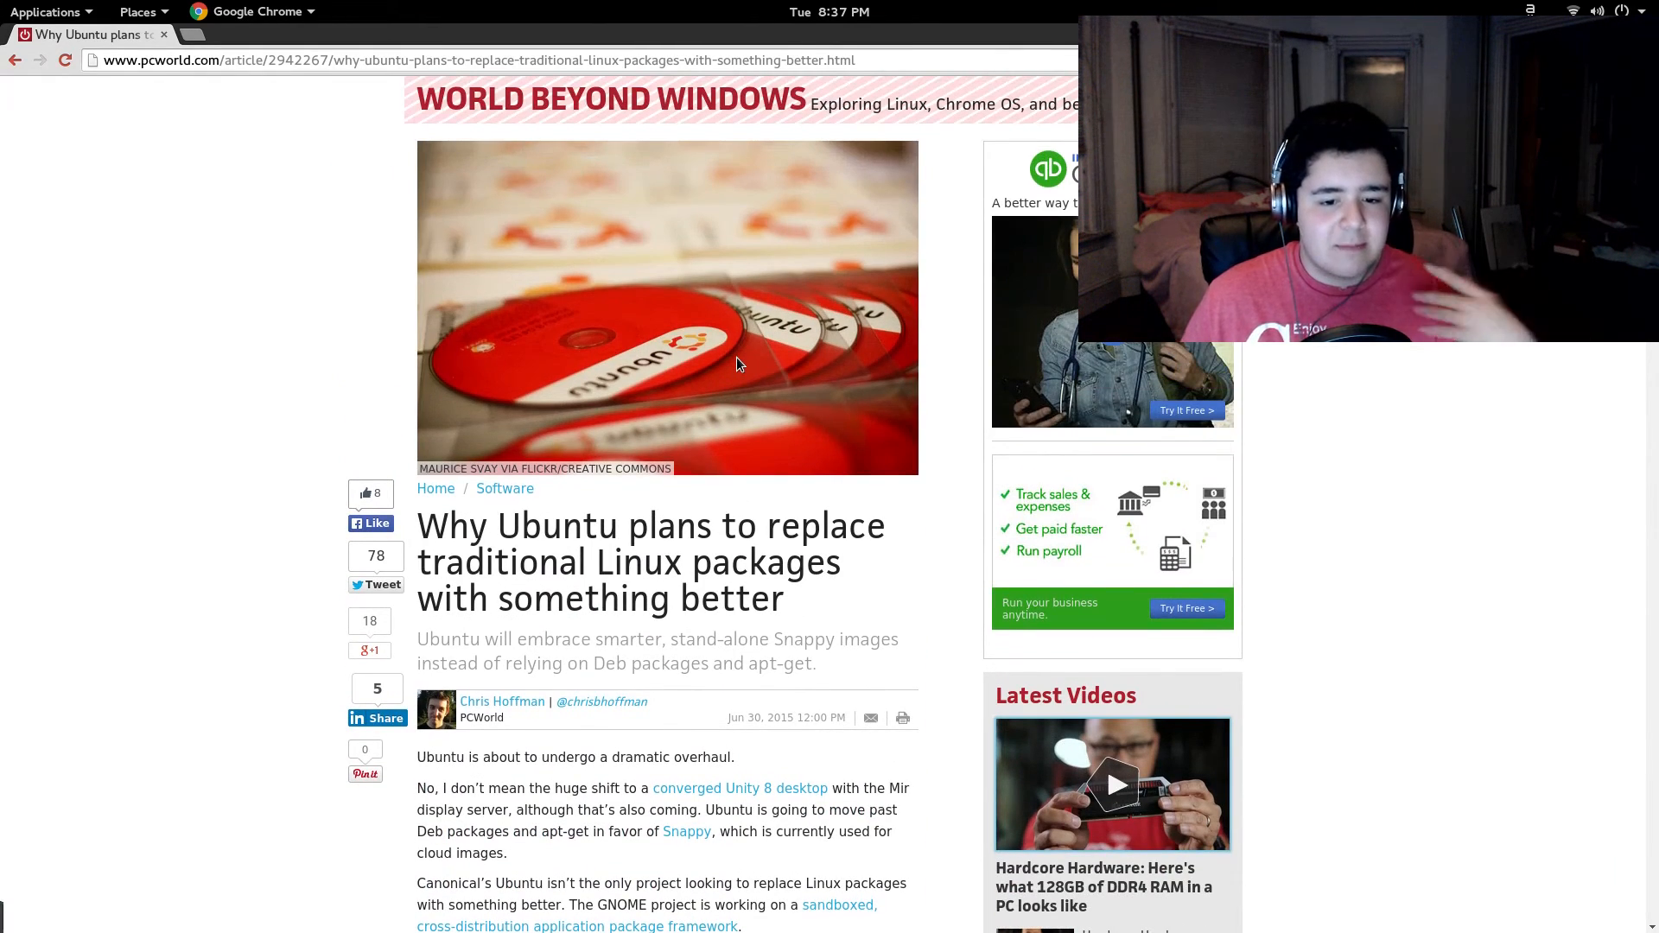
Scroll past the GIMP dependencies screenshot to the Snappy isolation and update paragraphs
scroll("down", 3)
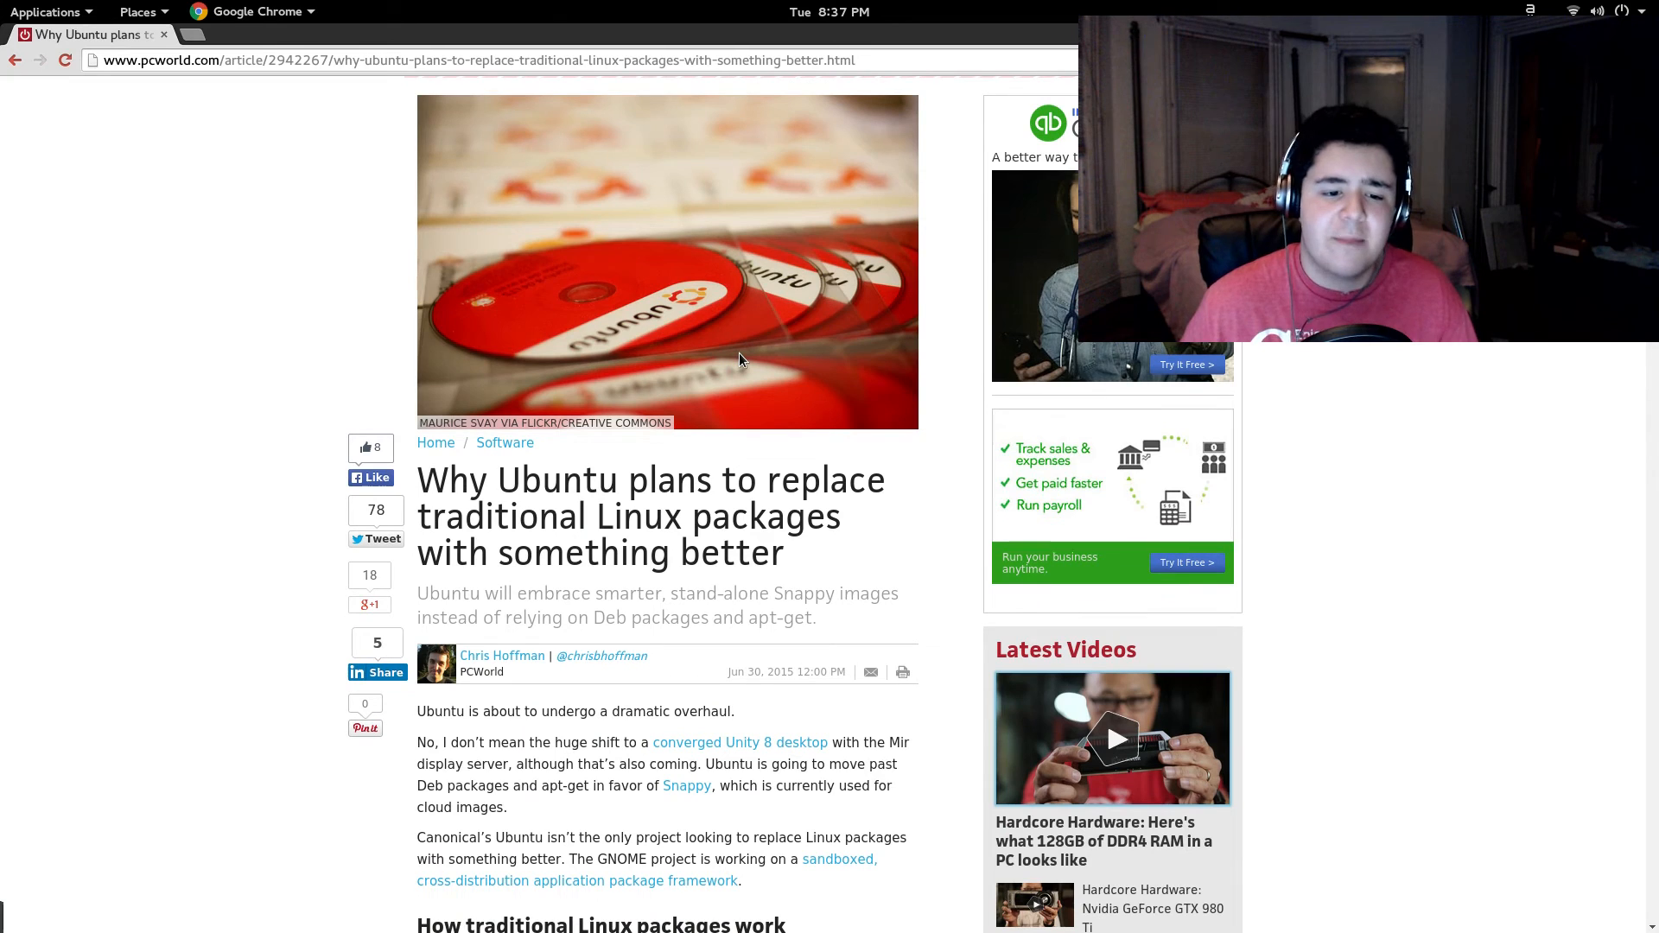
mouse_move(756, 356)
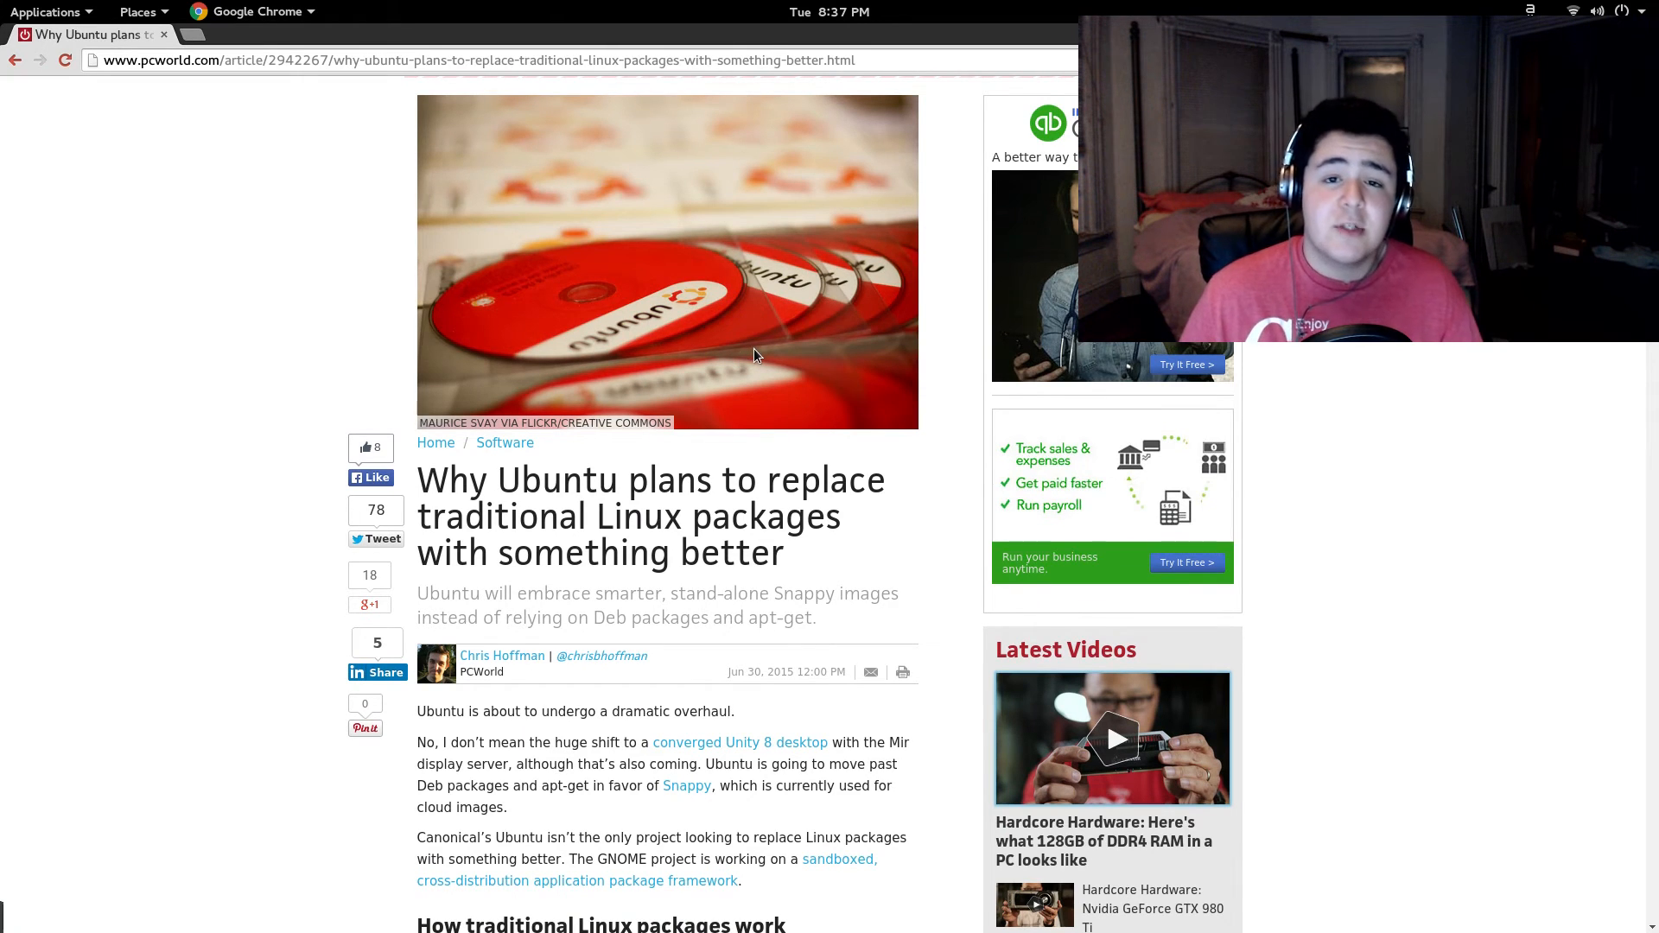
scroll("down", 3)
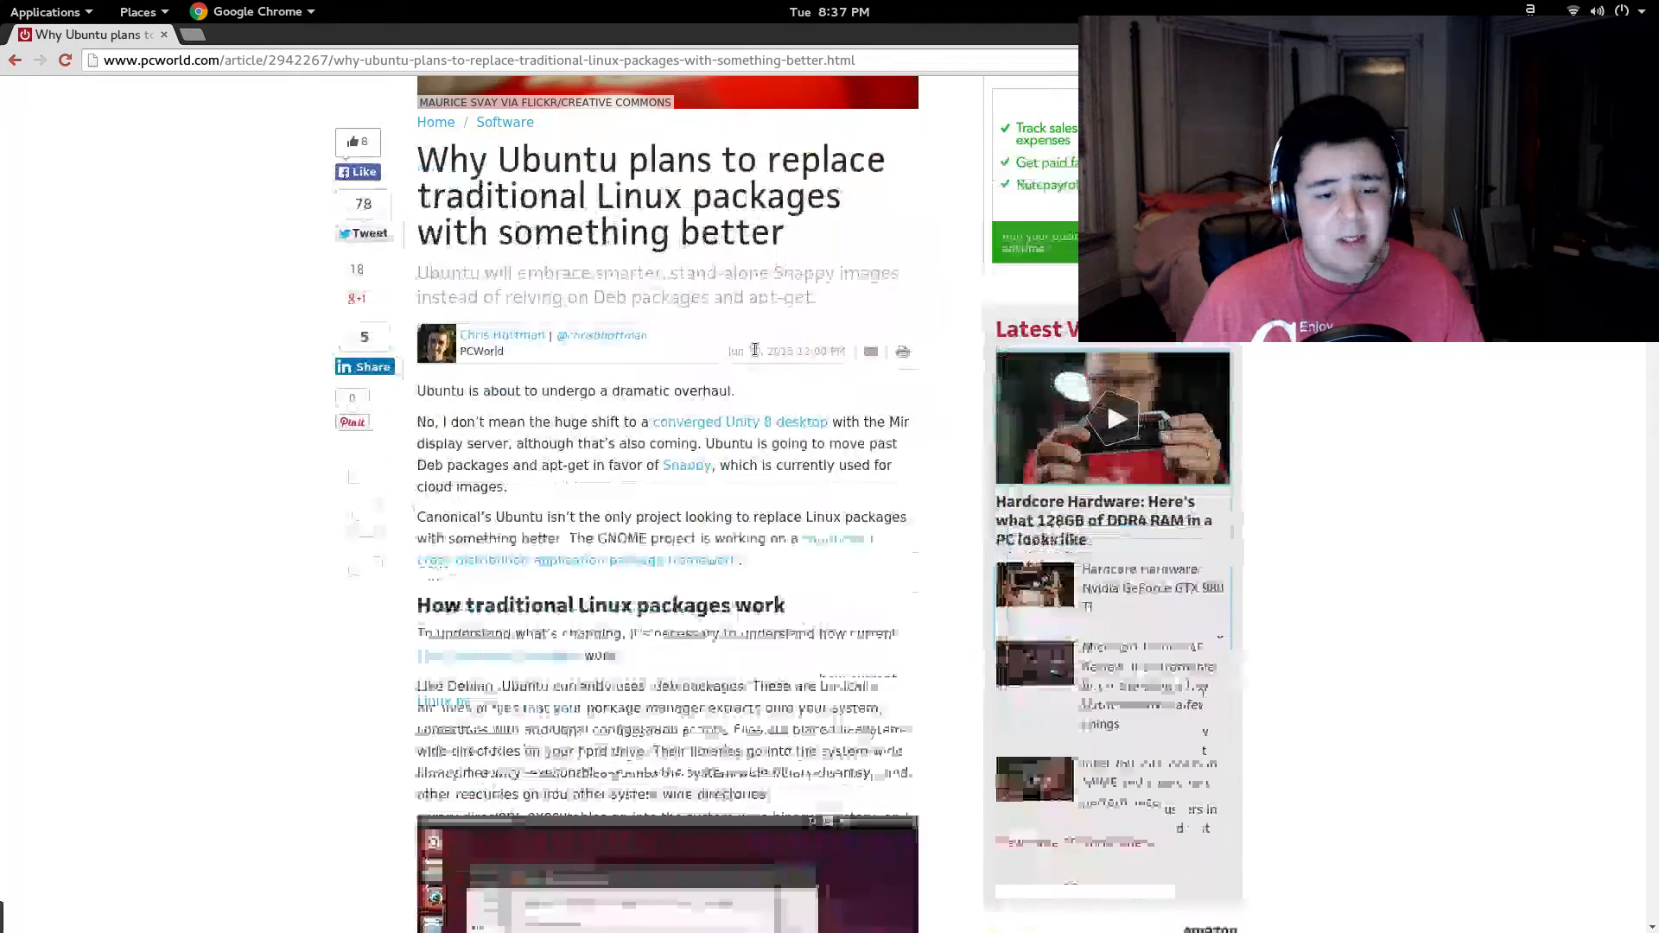
scroll("down", 3)
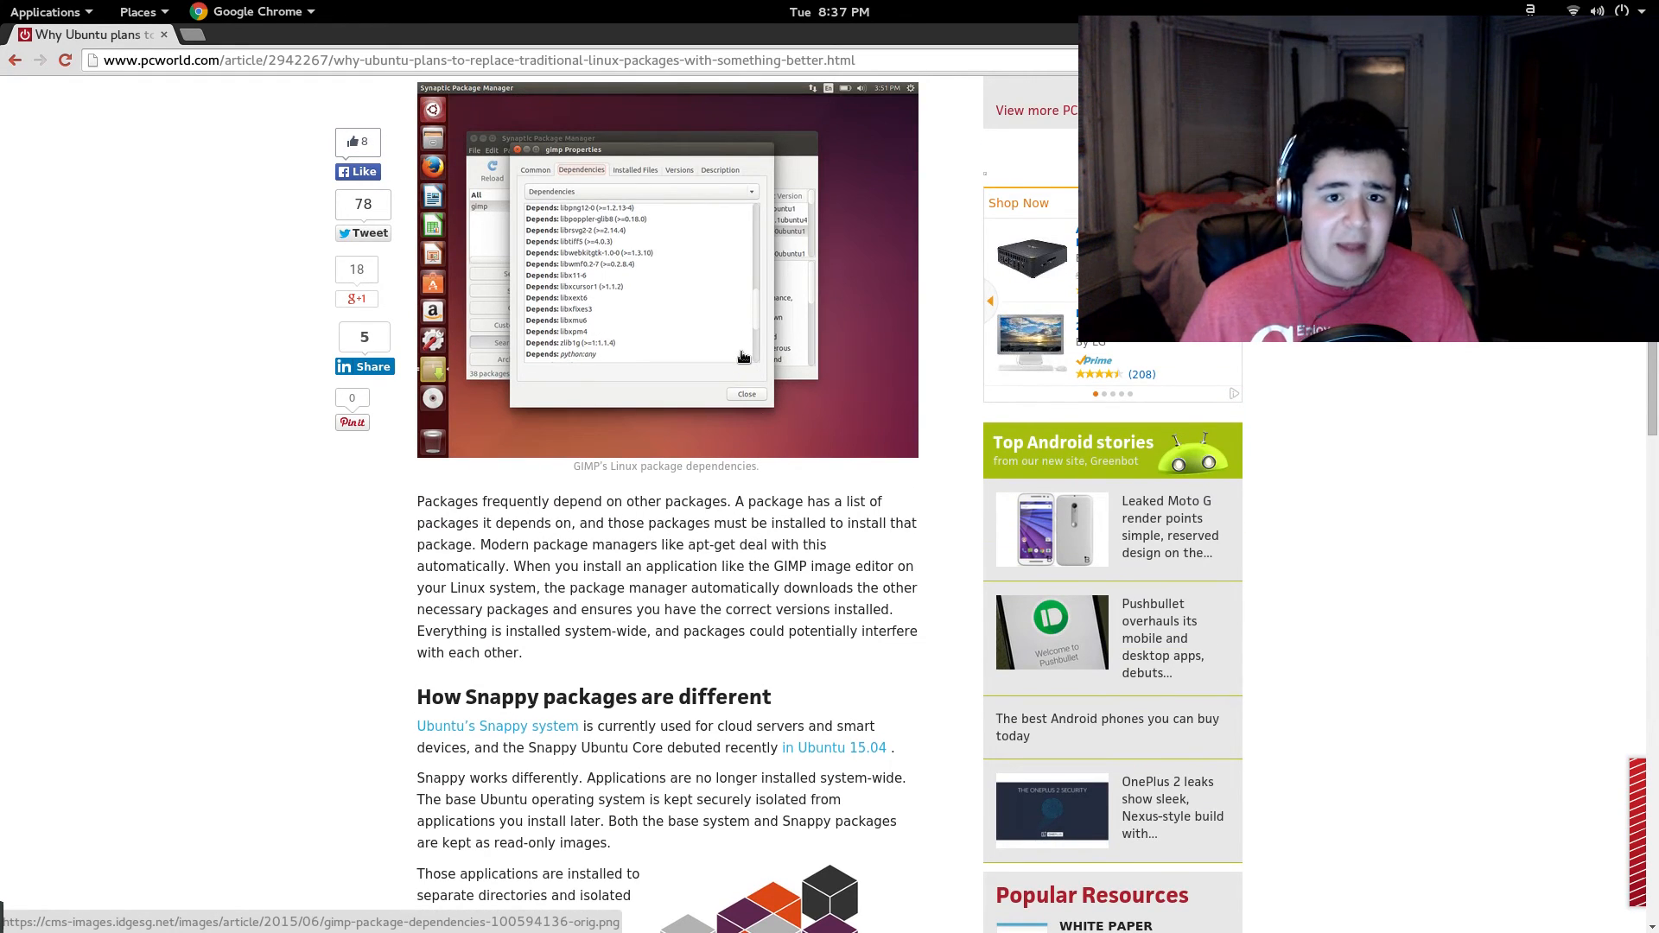
scroll("down", 3)
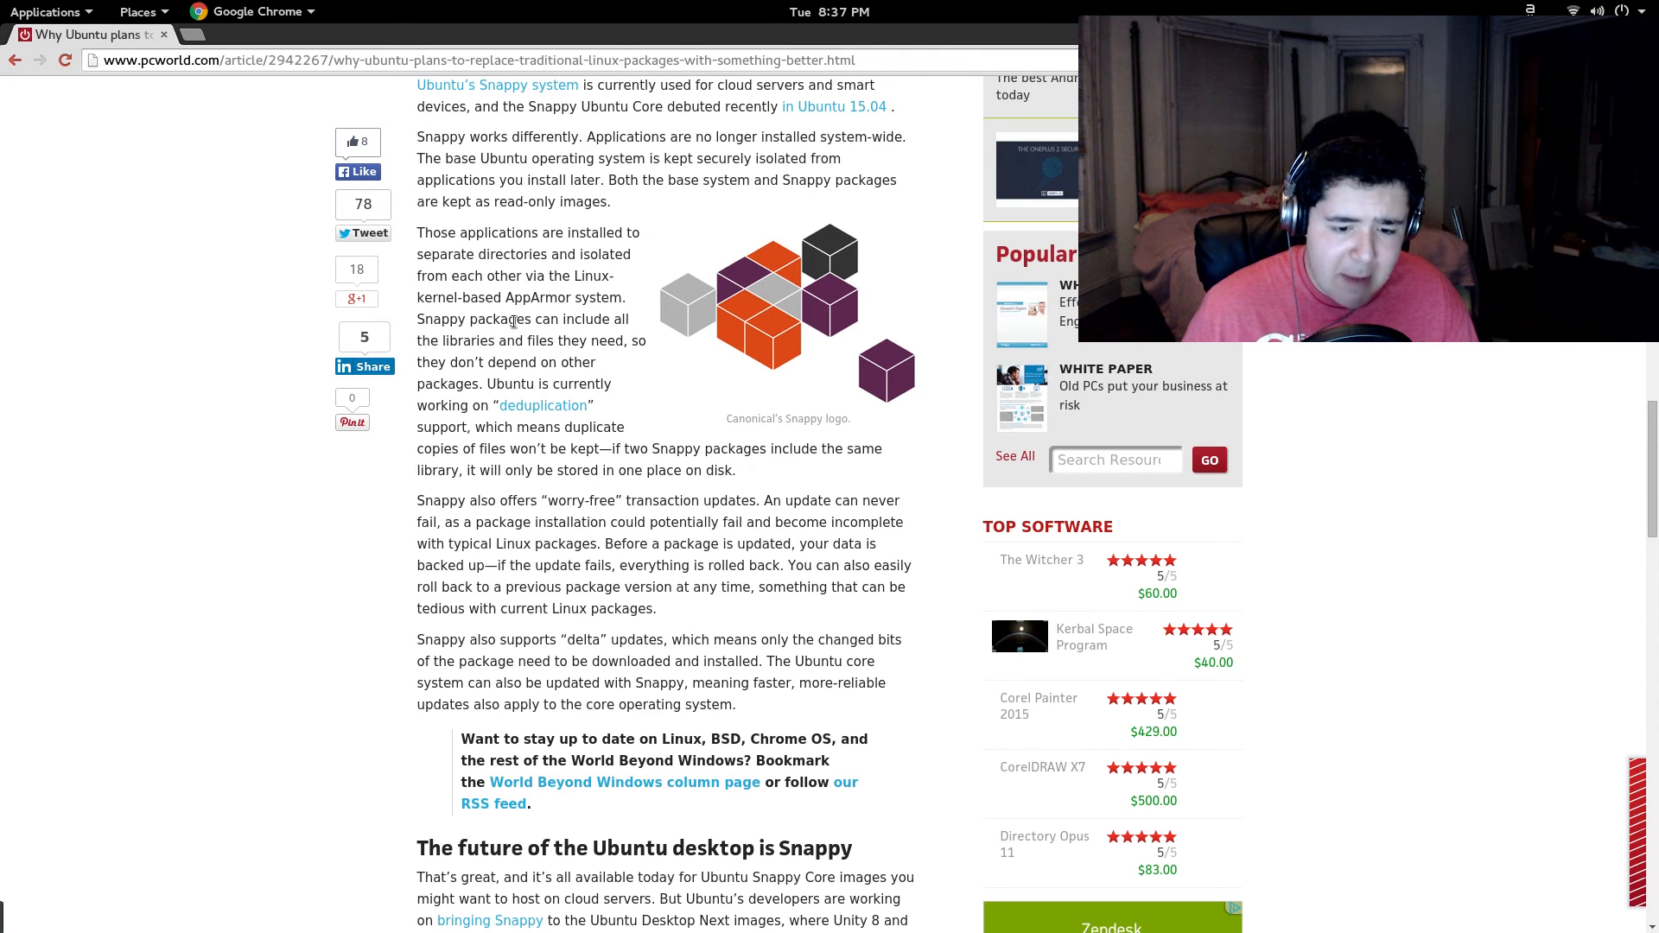